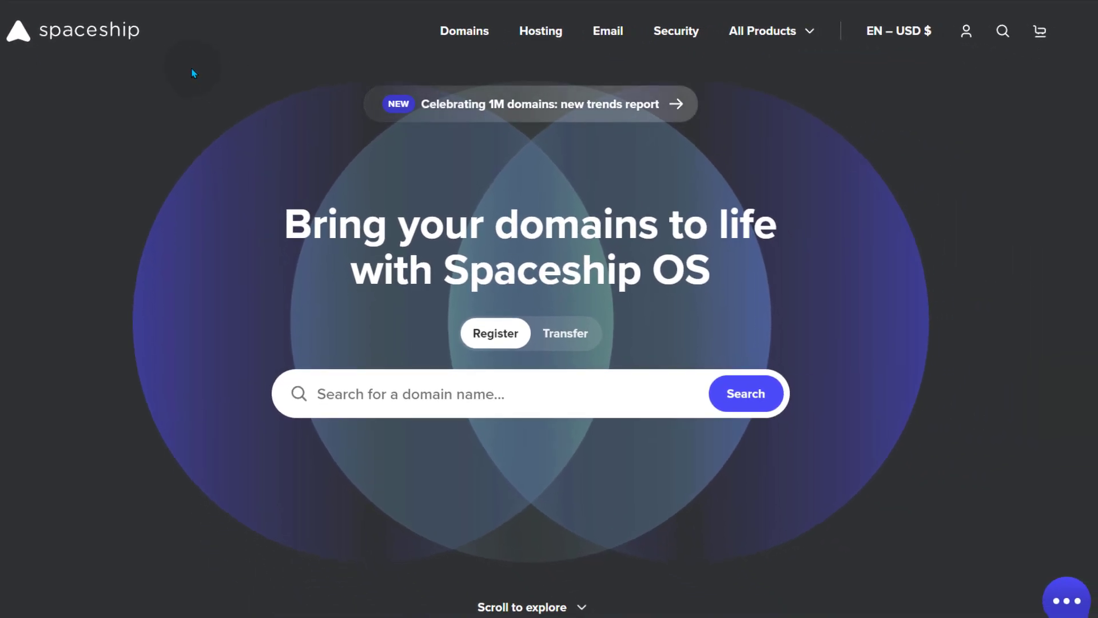
mouse_move(203, 88)
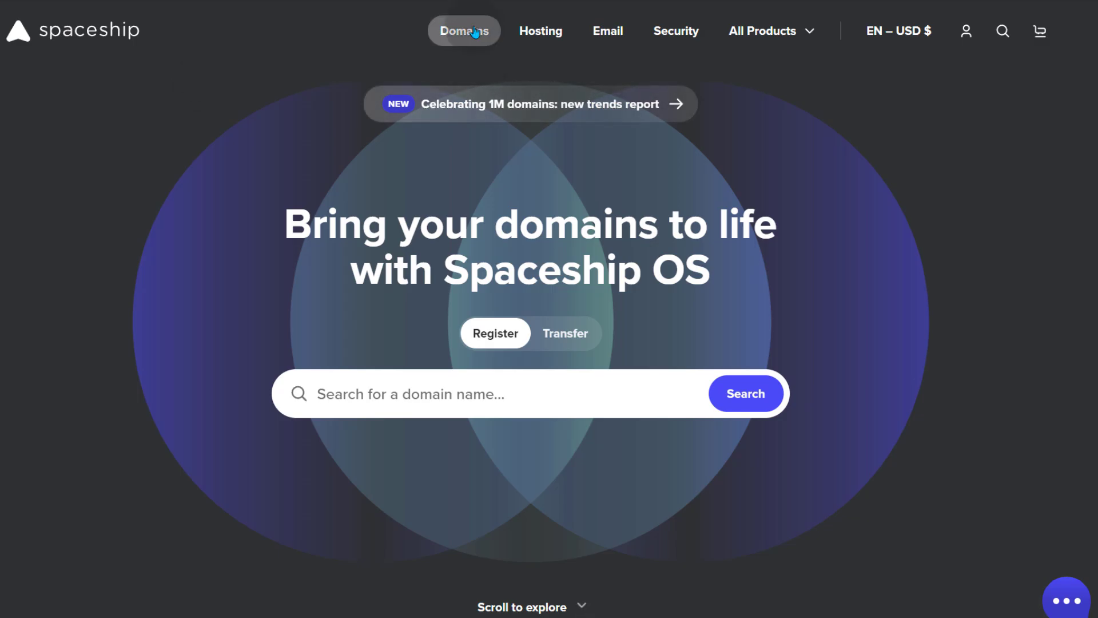
- Open the Domains page and scroll down to the footer site map
click(464, 31)
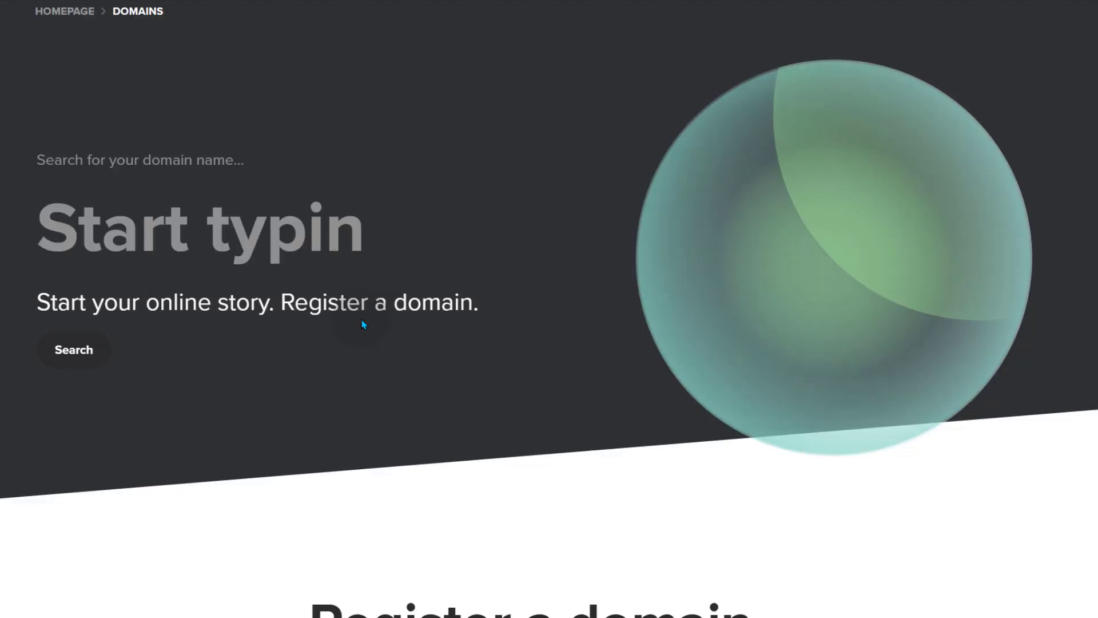
scroll(down, 3)
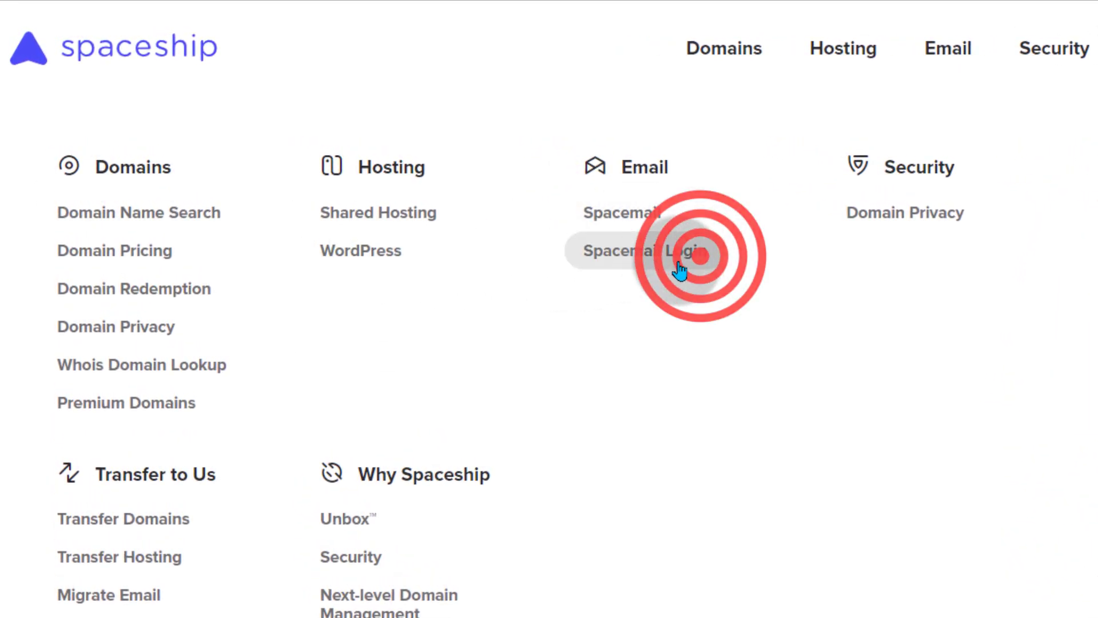
mouse_move(378, 212)
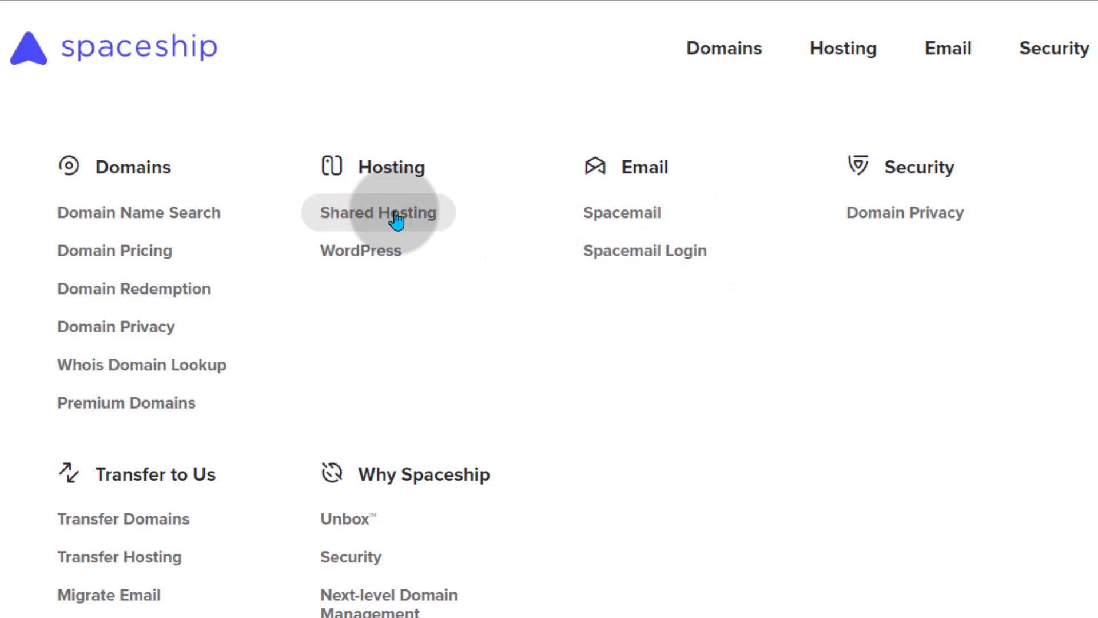
- Open Shared Hosting and scroll to the Essential, Pro and Supreme yearly price cards
click(376, 212)
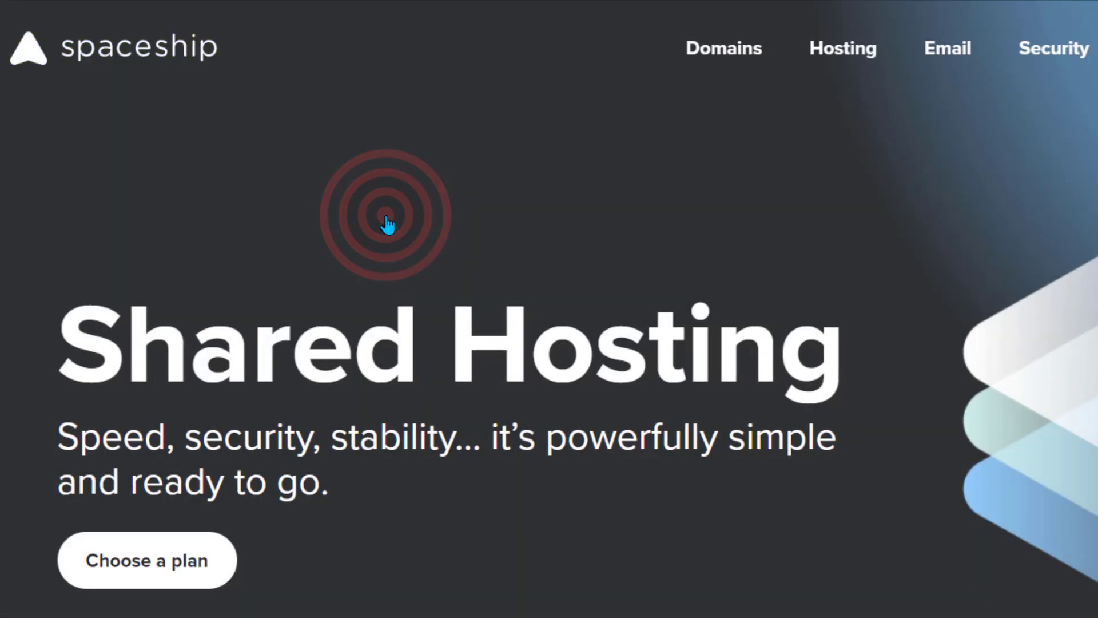
click(147, 559)
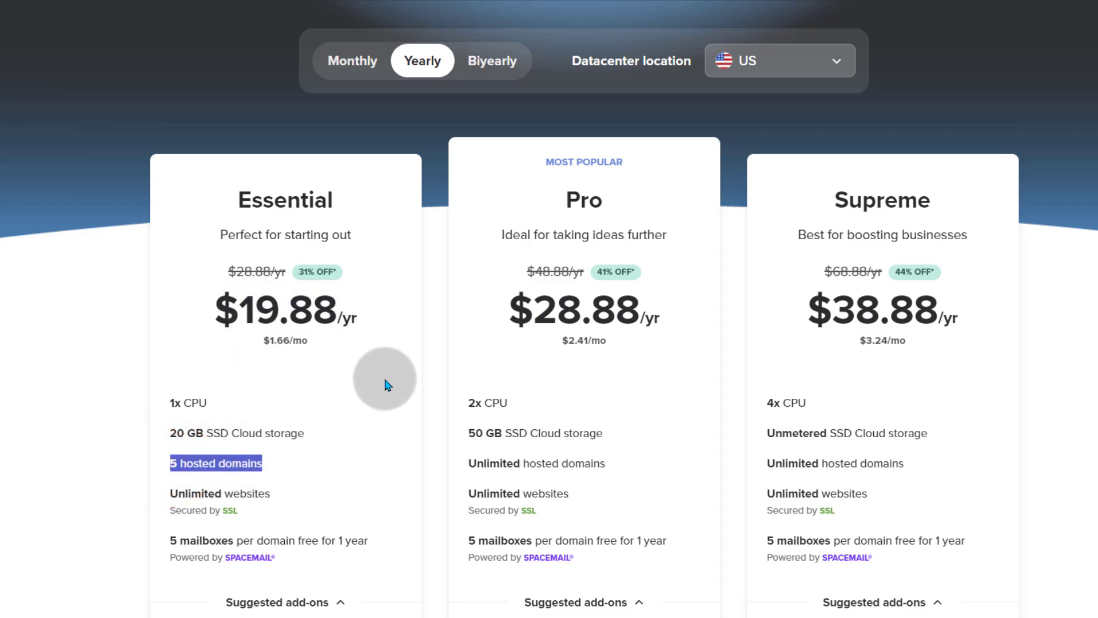
scroll(down, 3)
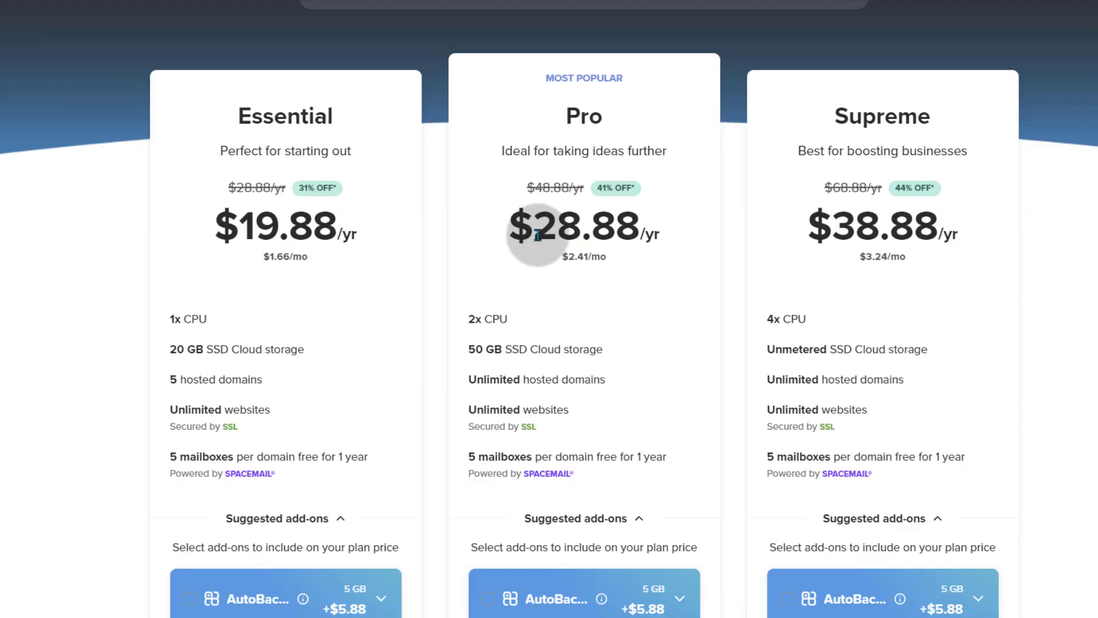
double_click(518, 410)
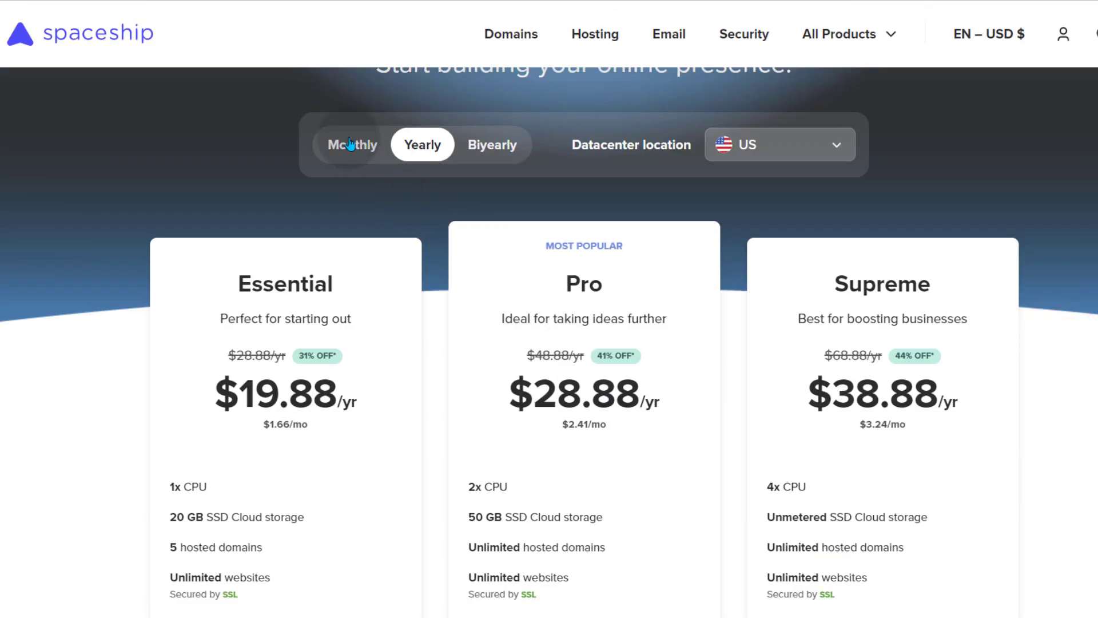
- Switch Shared Hosting pricing to Monthly and review the plans at $3.88–$6.88
click(352, 144)
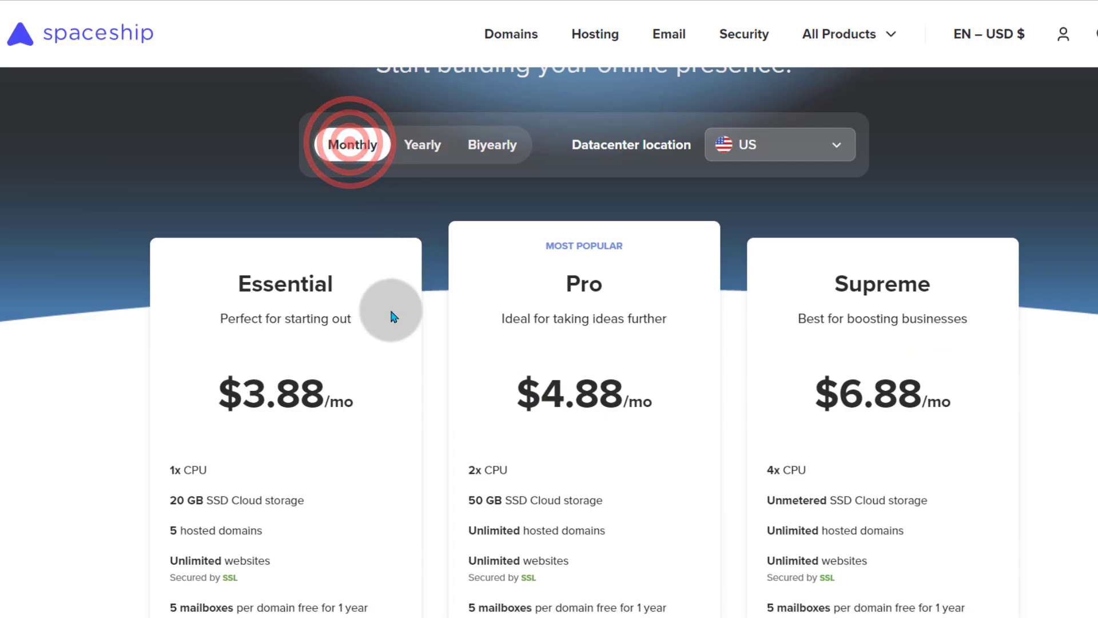
scroll(down, 3)
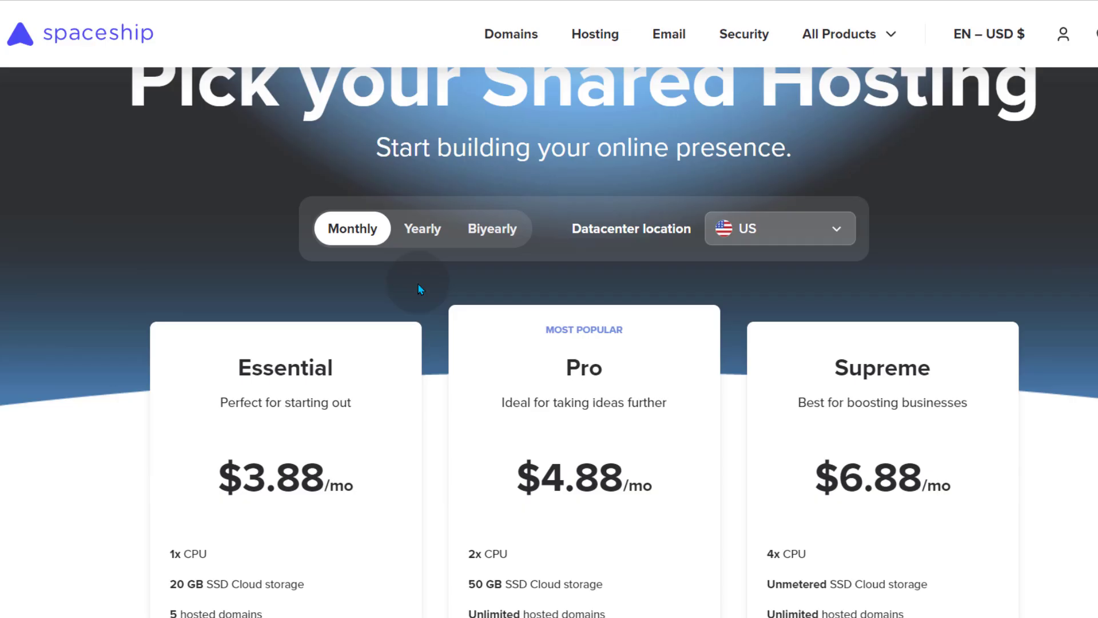
scroll(down, 3)
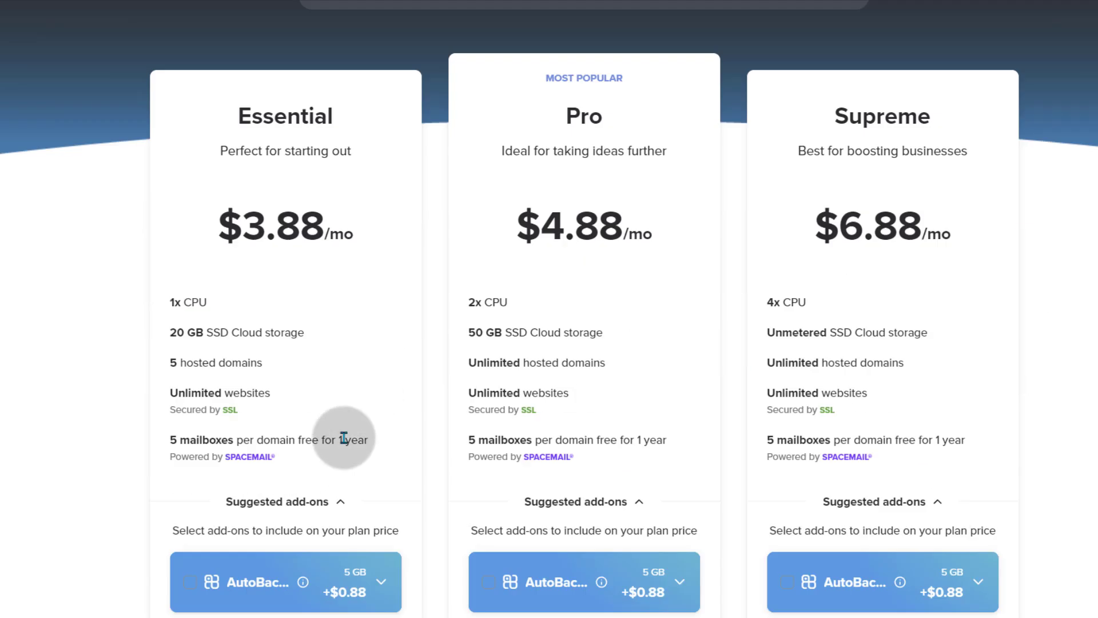
scroll(up, 3)
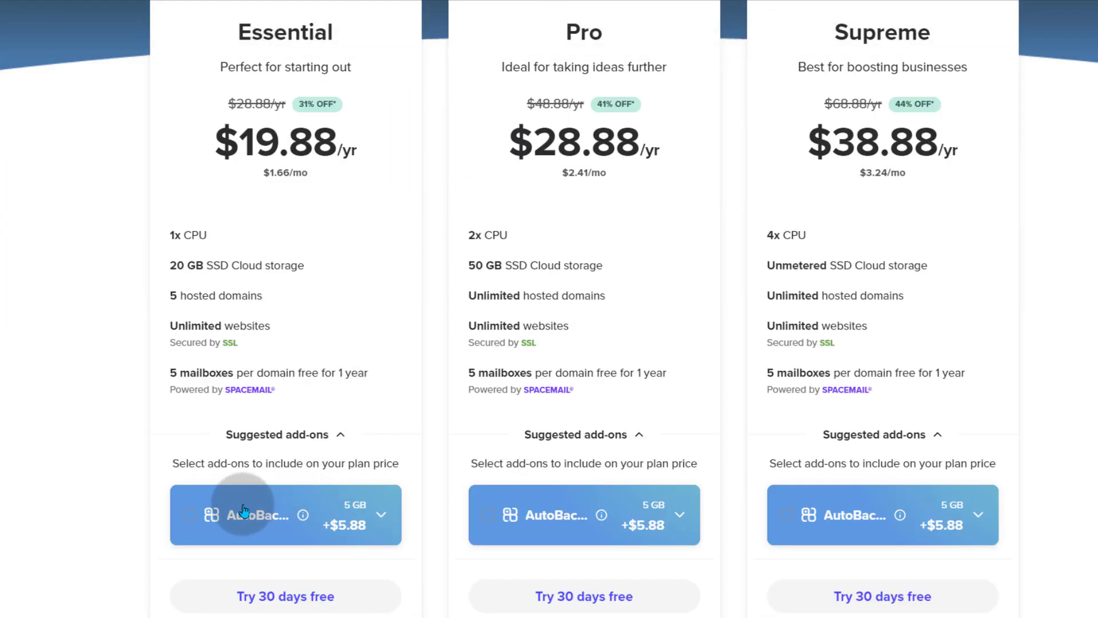
scroll(down, 3)
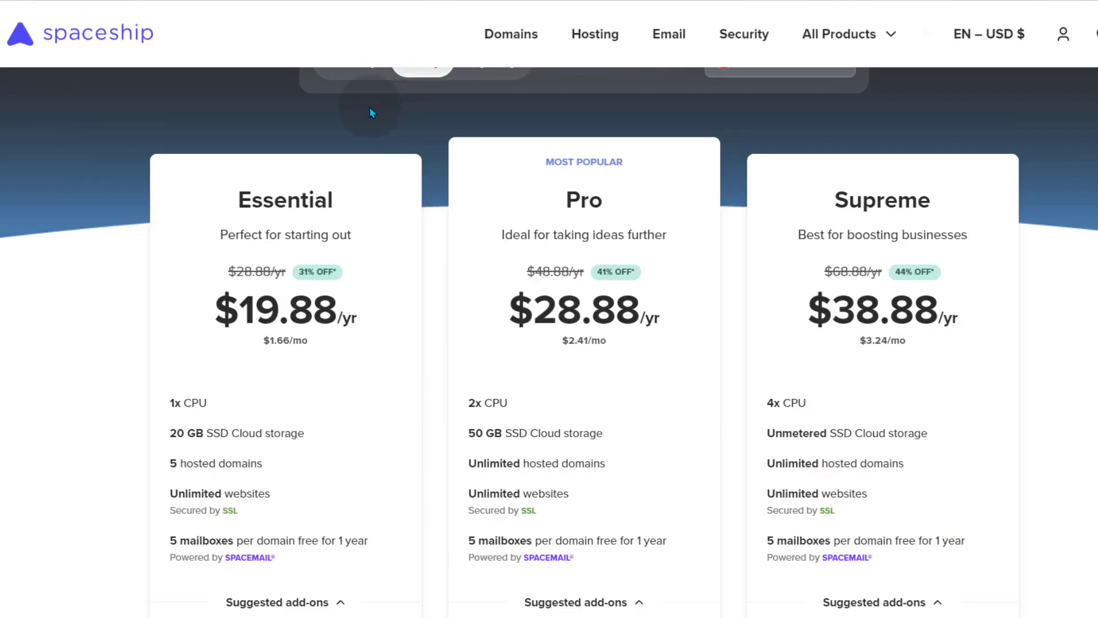
scroll(down, 3)
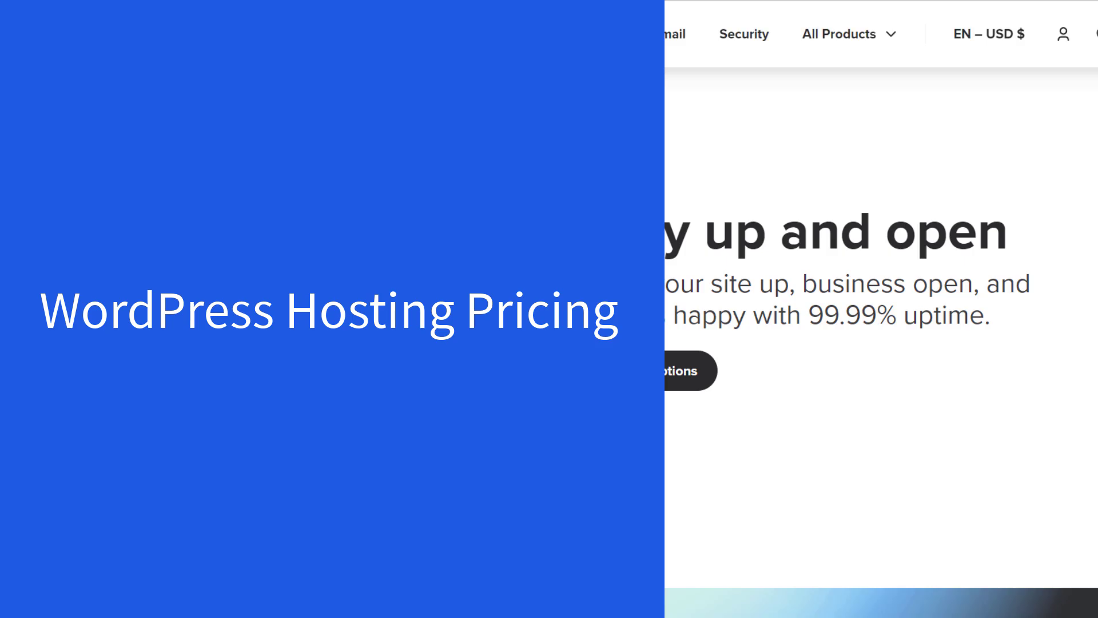
- Open WordPress hosting and view EasyWP Starter, Turbo and Supersonic prices ($2.88–$5.88)
click(848, 33)
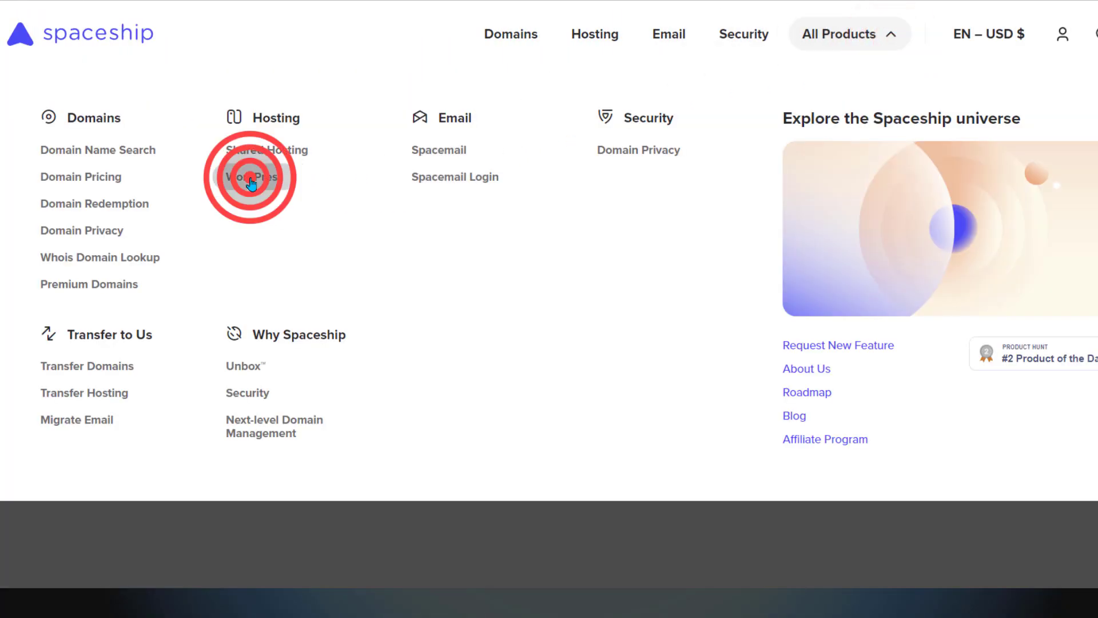
click(250, 177)
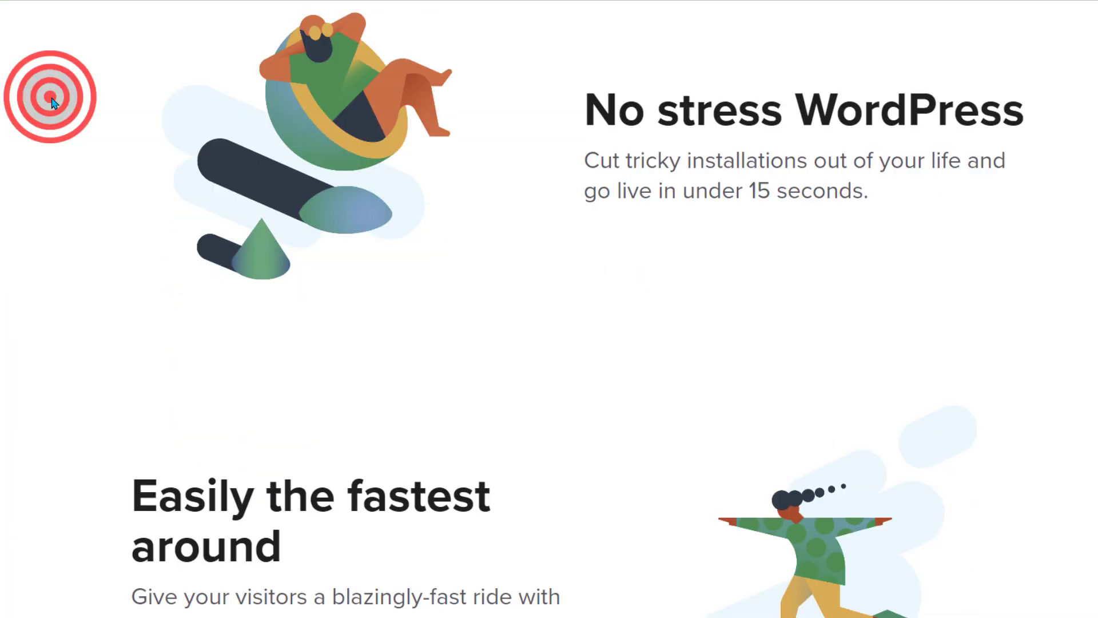
scroll(down, 3)
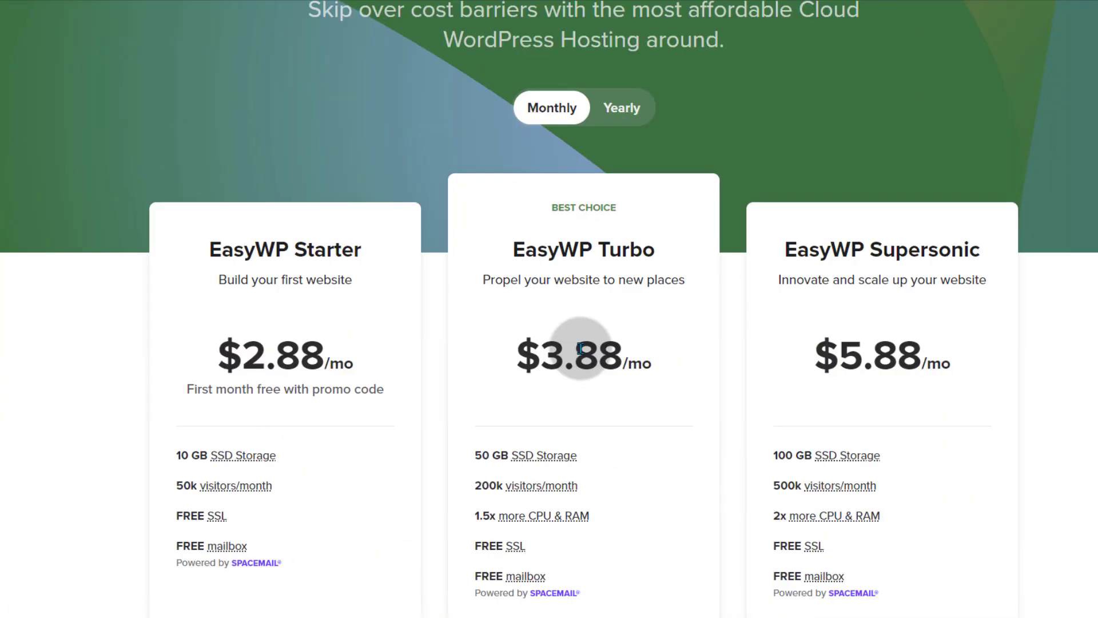
scroll(down, 3)
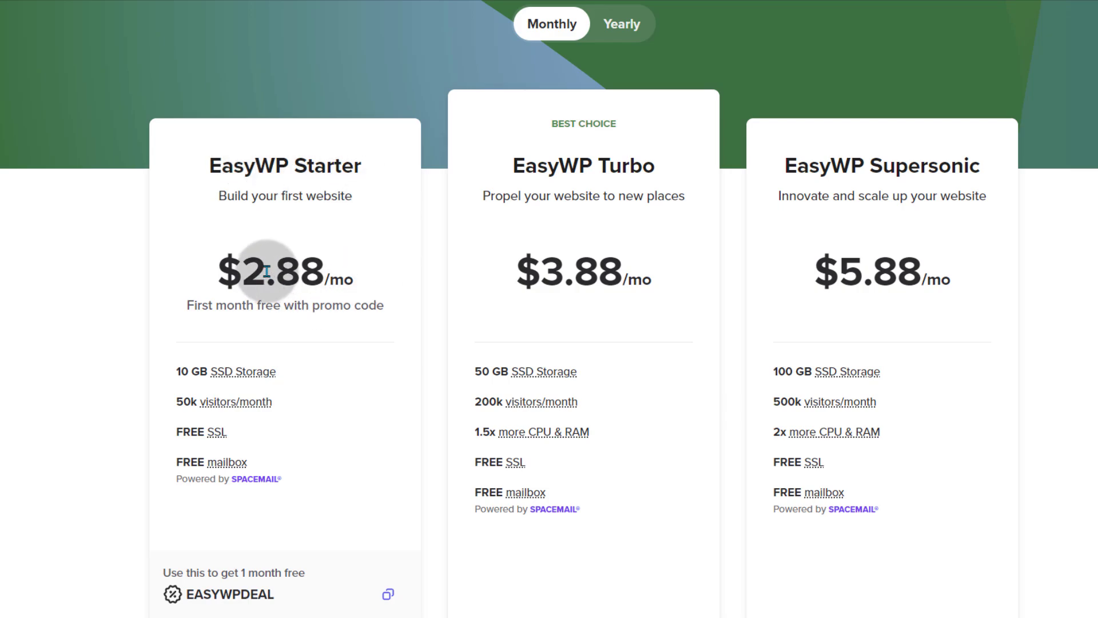
mouse_move(203, 362)
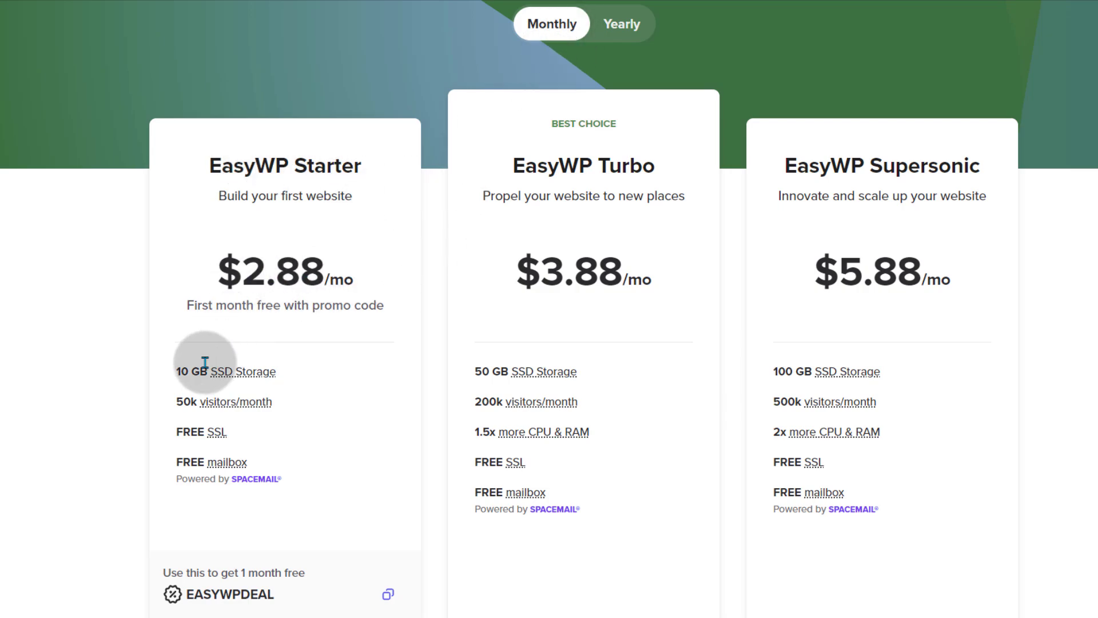
mouse_move(230, 416)
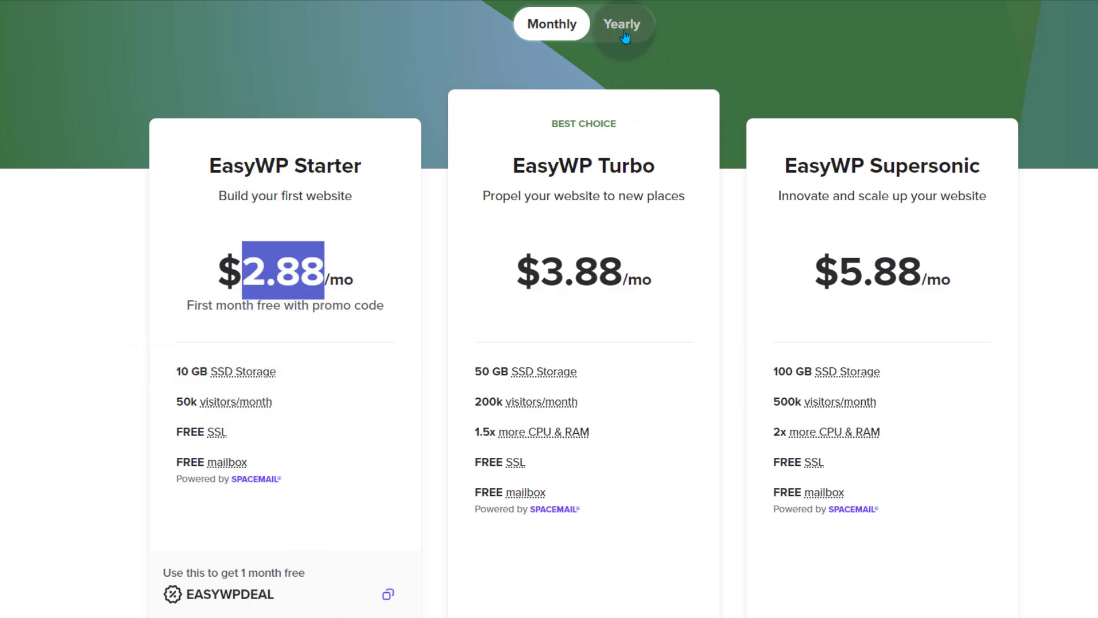
click(621, 23)
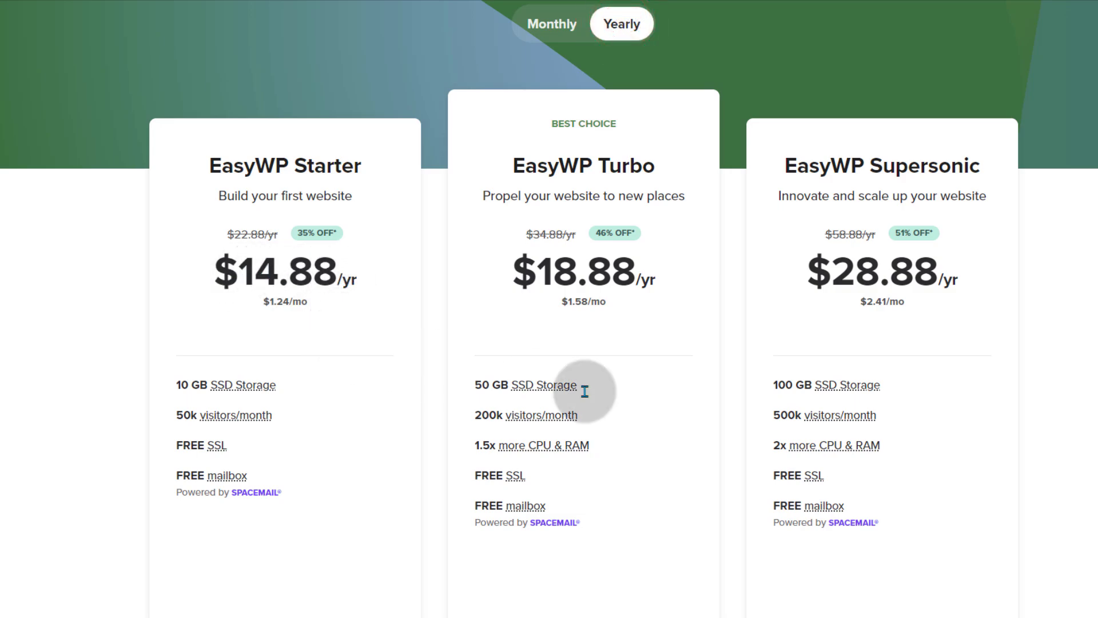
scroll(down, 3)
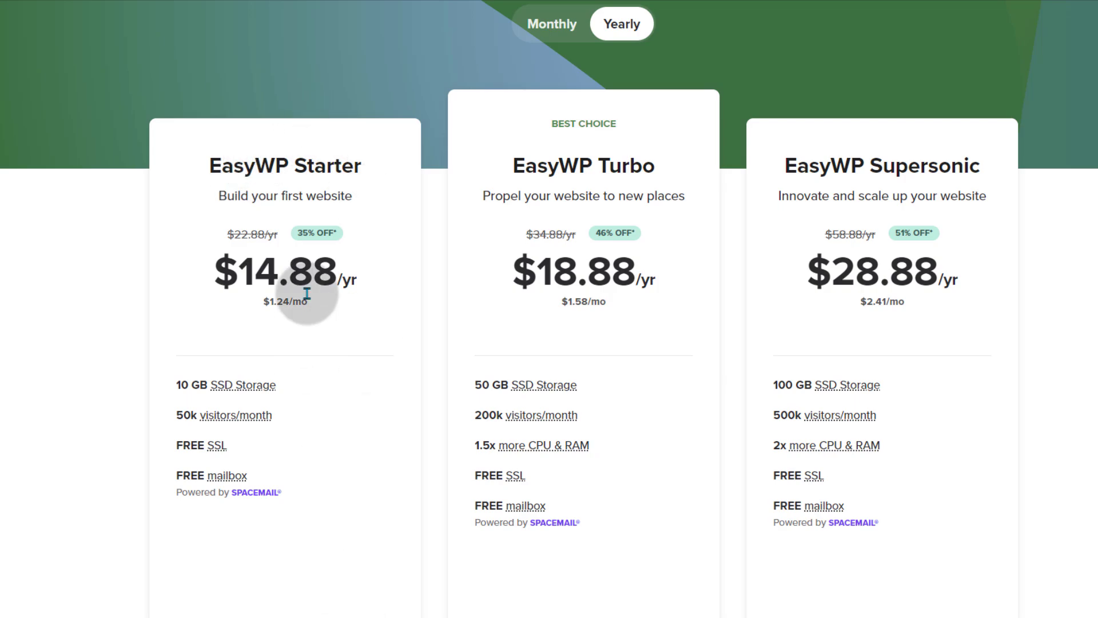
mouse_move(337, 504)
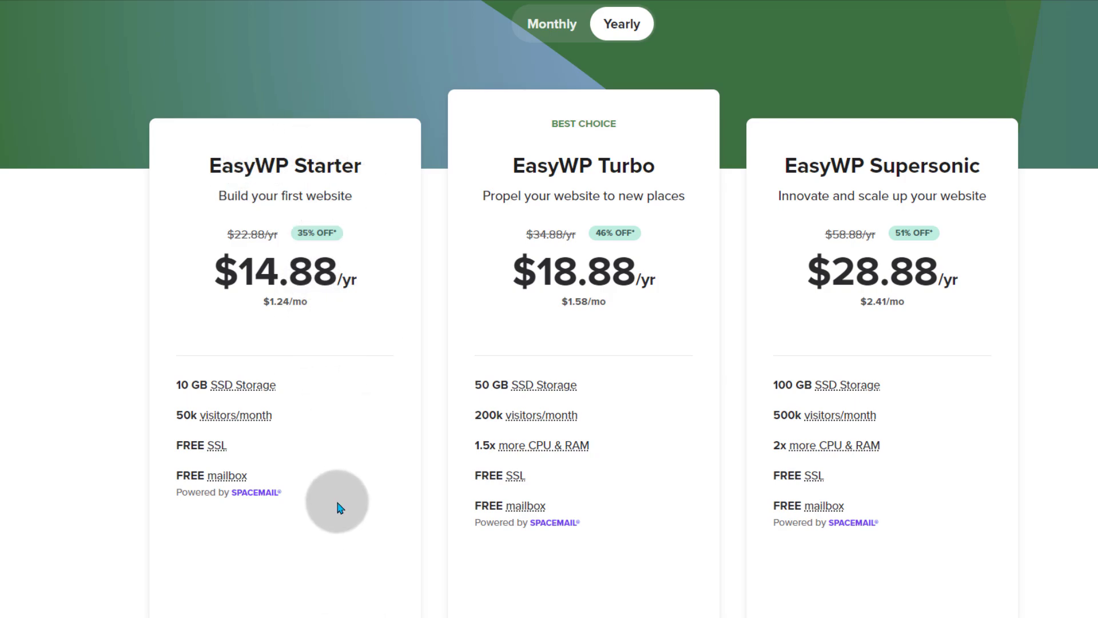
mouse_move(356, 511)
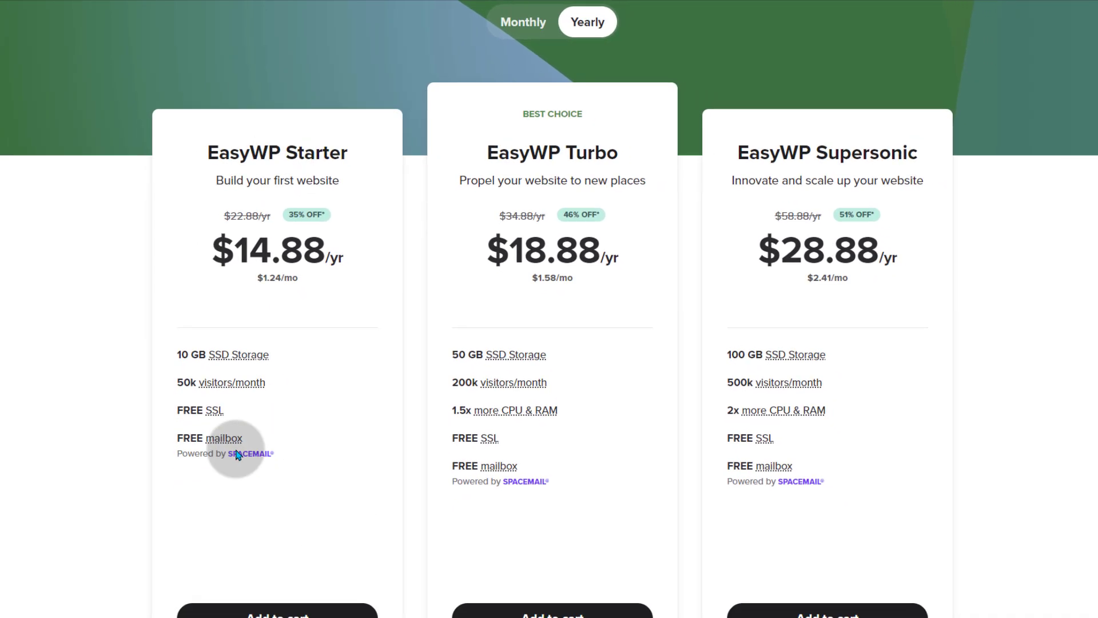
scroll(up, 3)
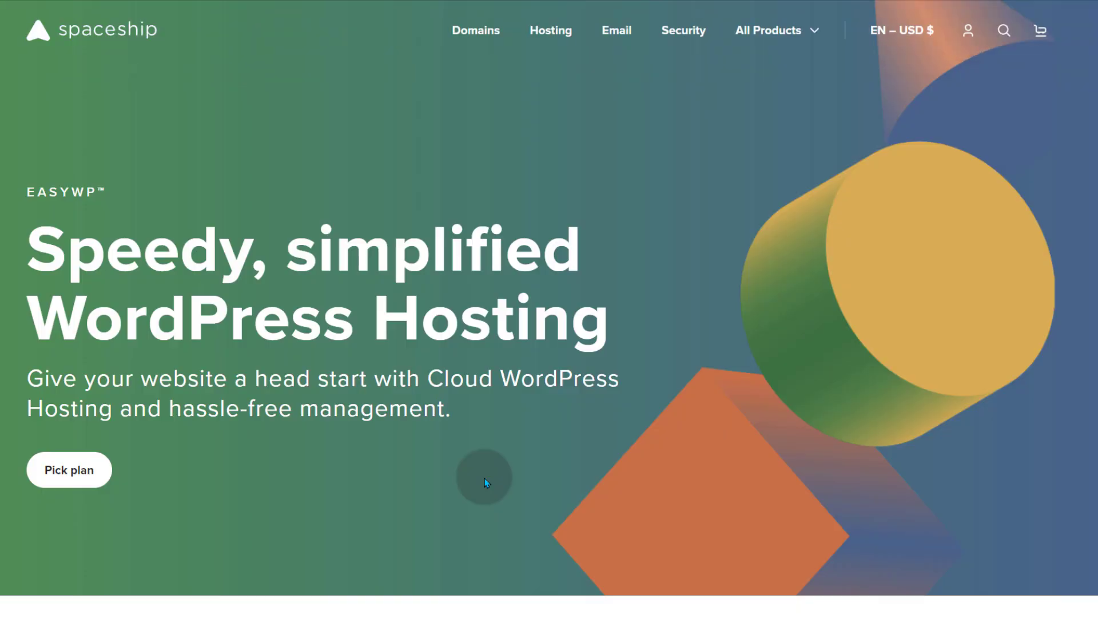
scroll(down, 3)
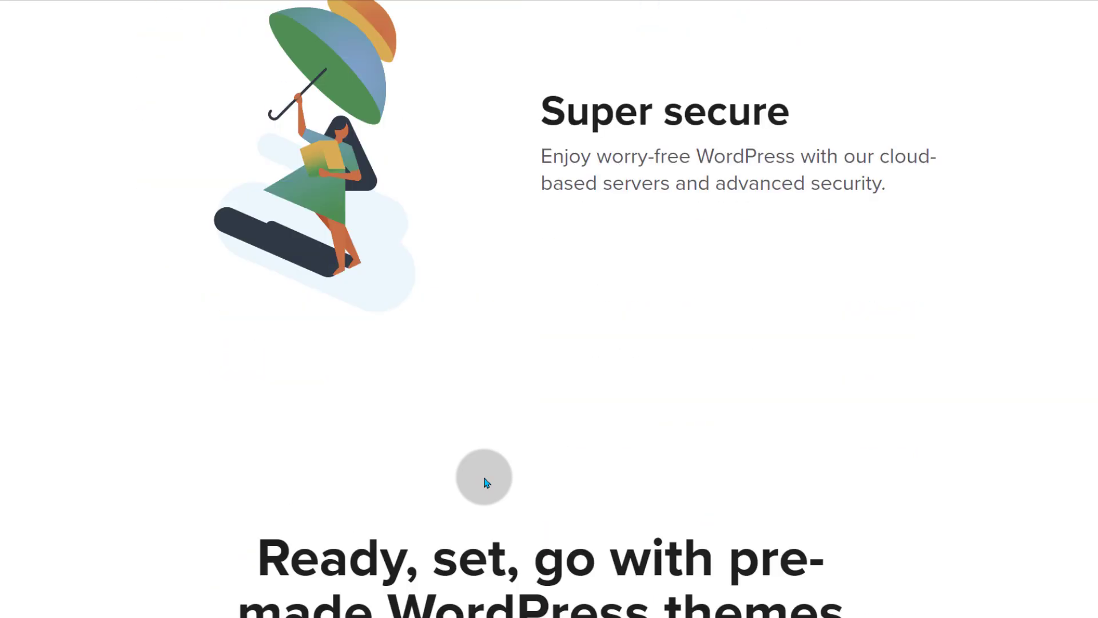
scroll(down, 3)
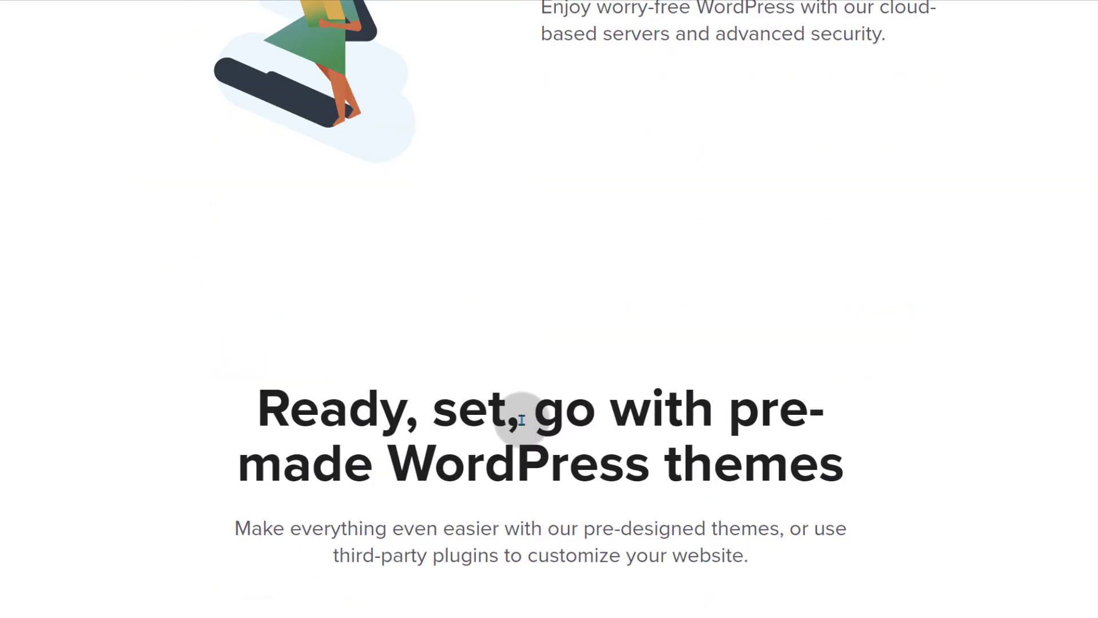
scroll(down, 3)
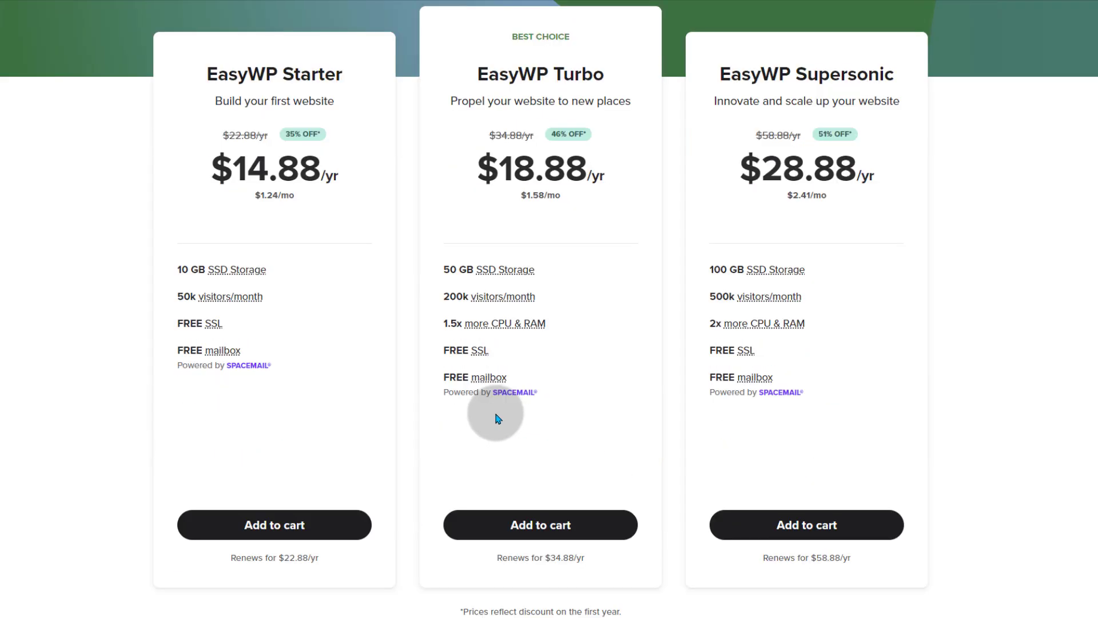
mouse_move(372, 382)
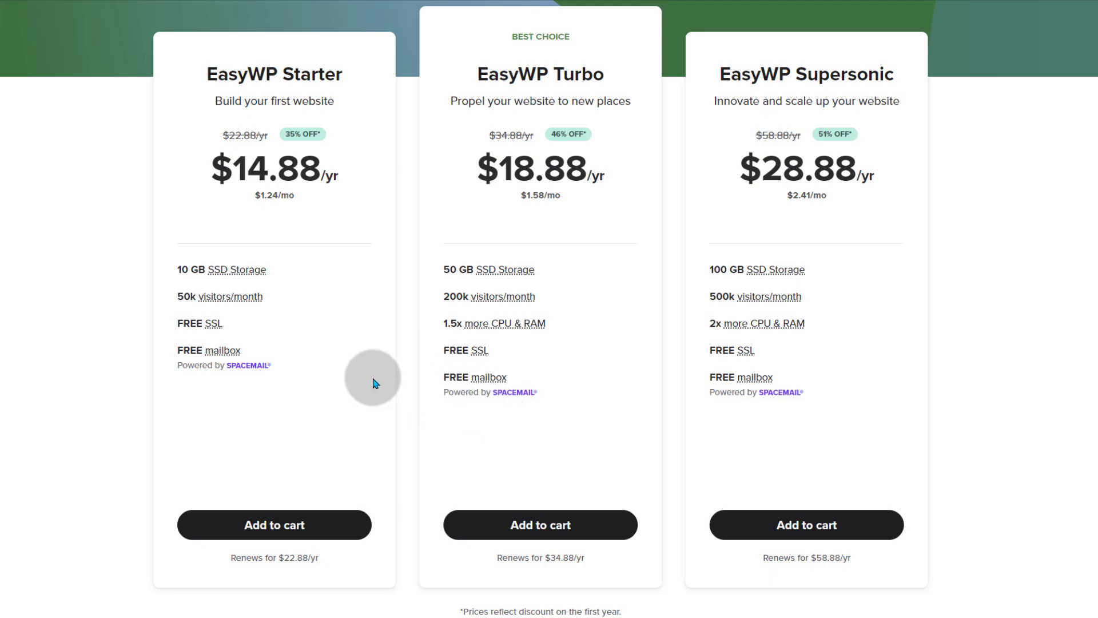
mouse_move(416, 417)
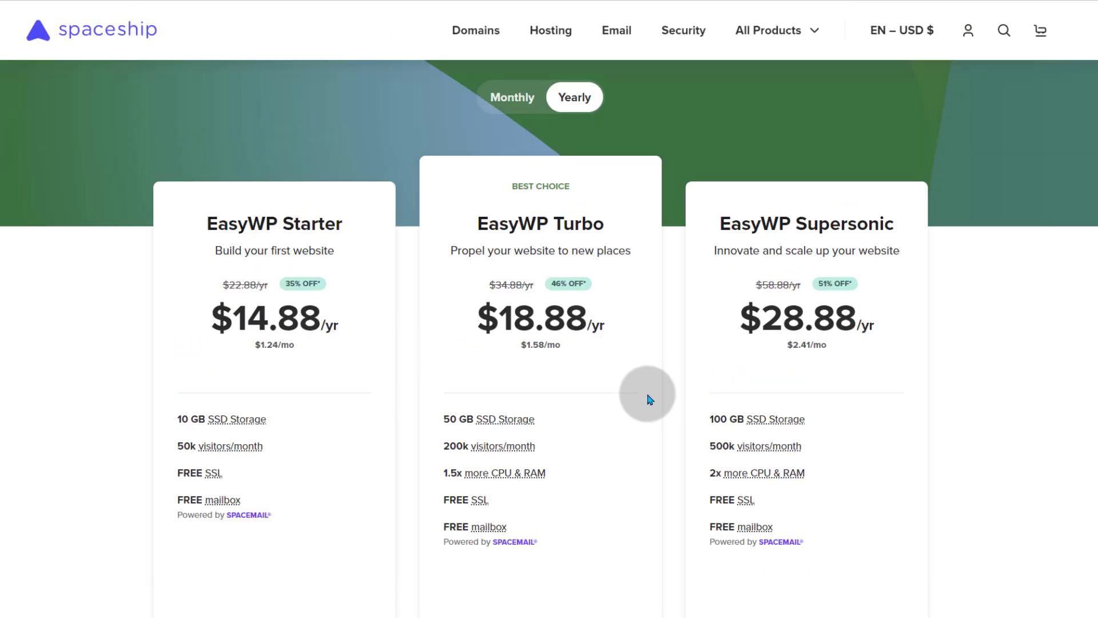
scroll(down, 3)
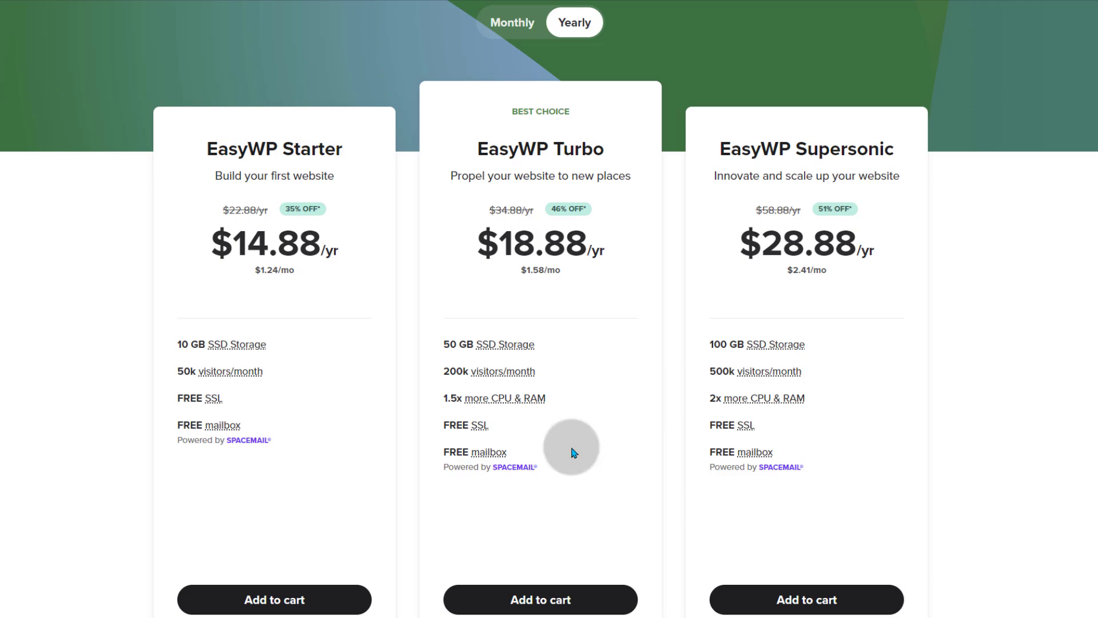
mouse_move(119, 213)
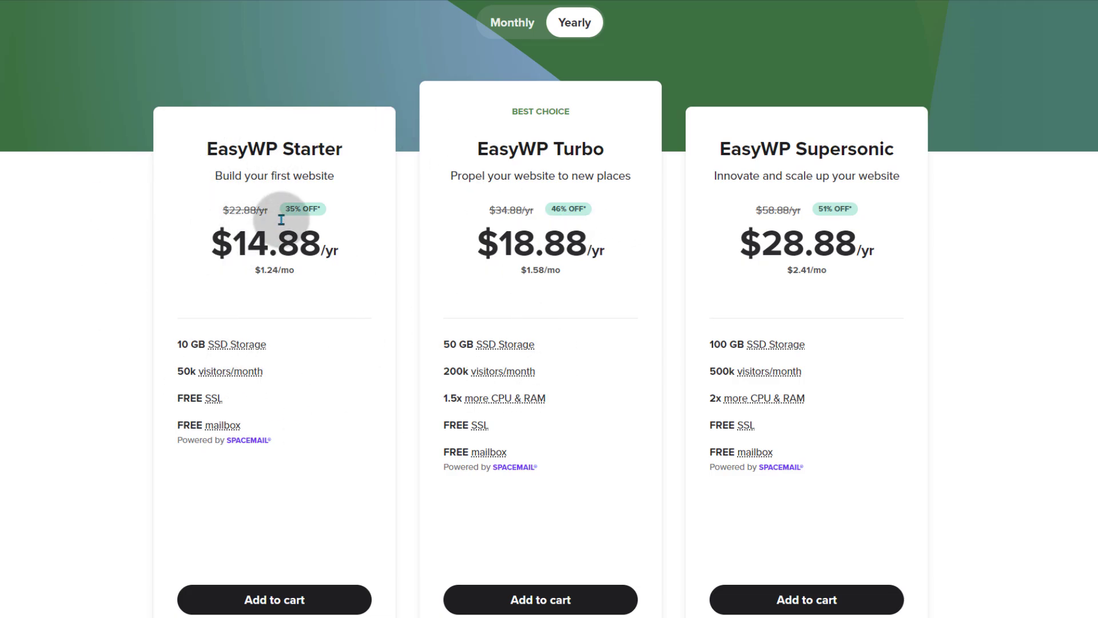
mouse_move(285, 335)
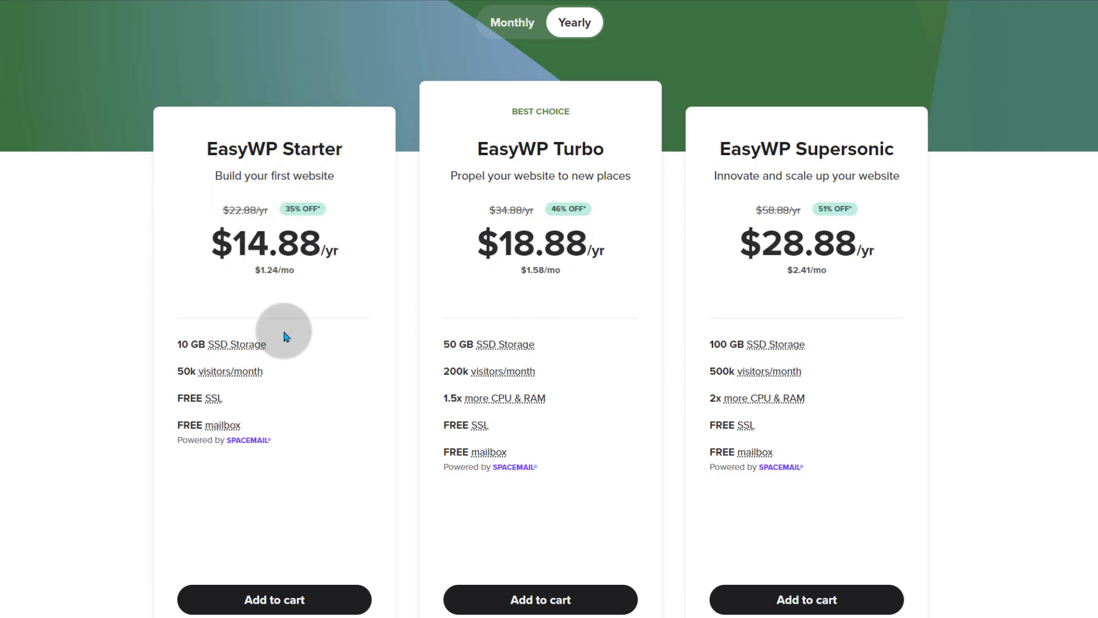
mouse_move(290, 562)
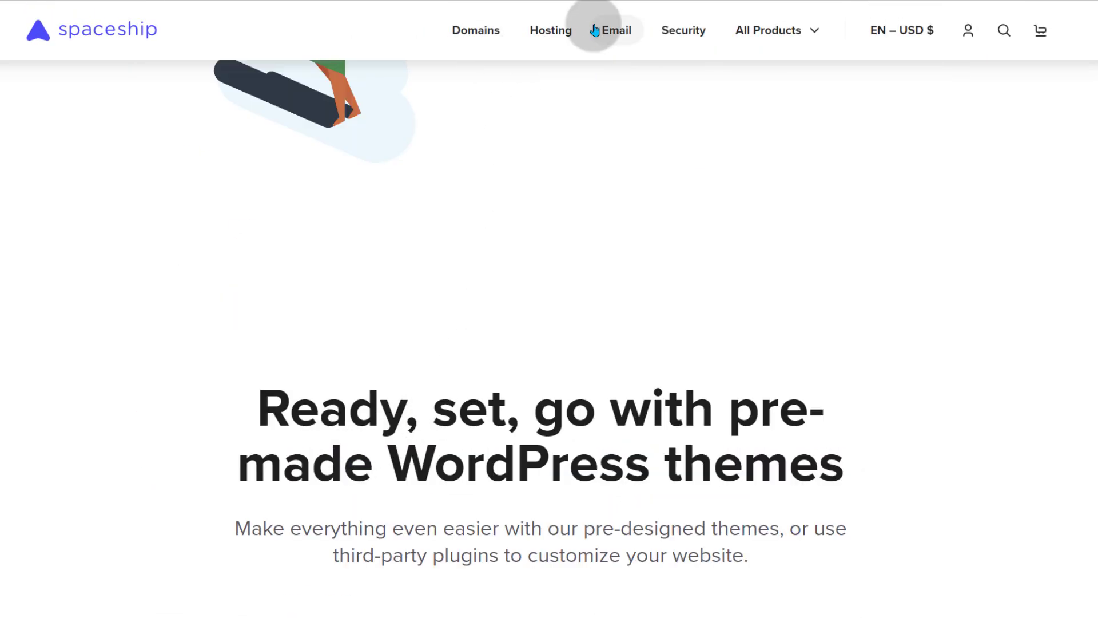
scroll(down, 3)
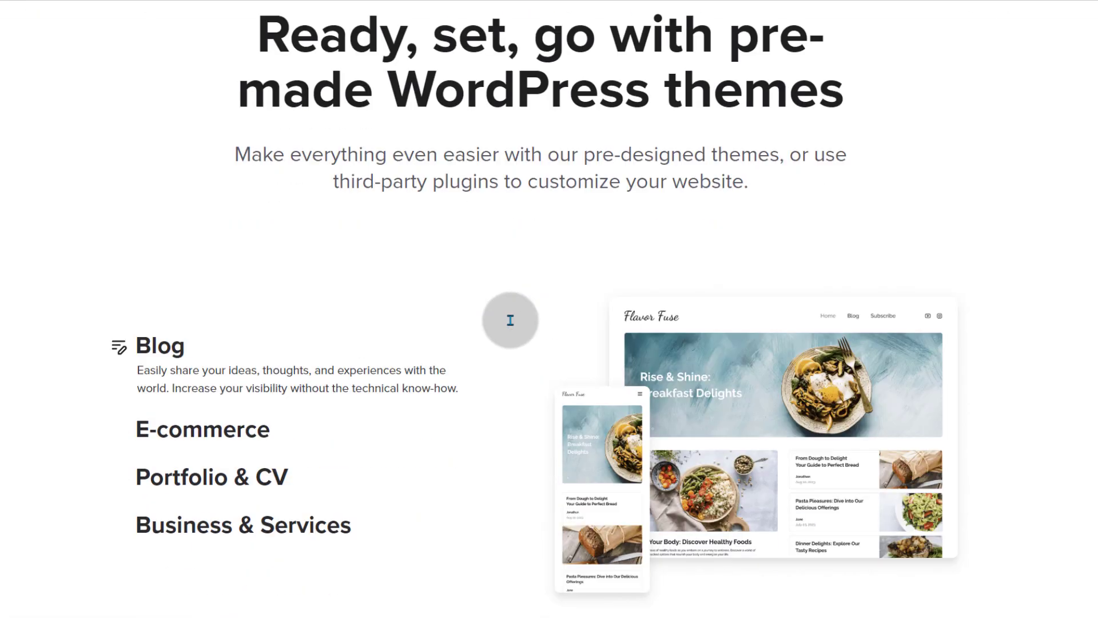
scroll(down, 3)
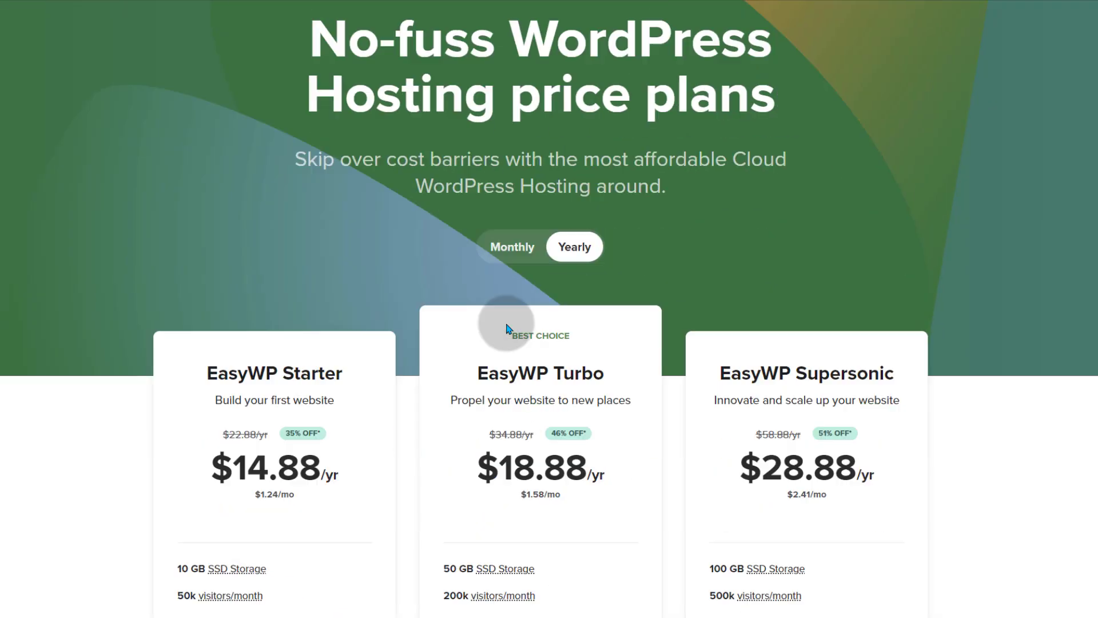
scroll(down, 3)
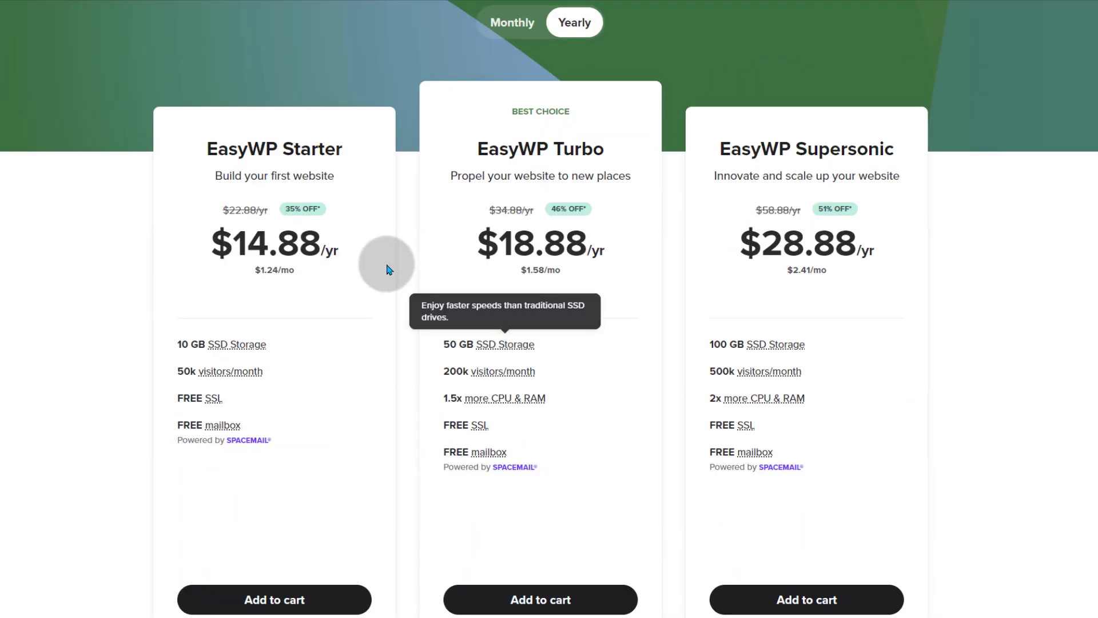
scroll(down, 3)
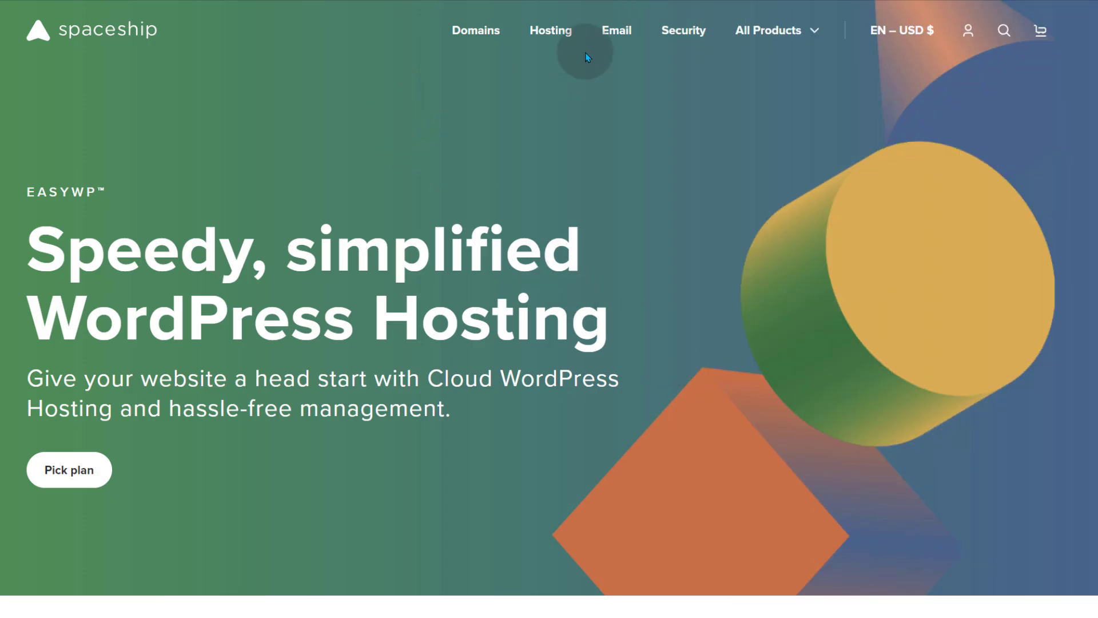
- Open the Spacemail page and jump to the Starter, Pro and Advanced plans
click(615, 30)
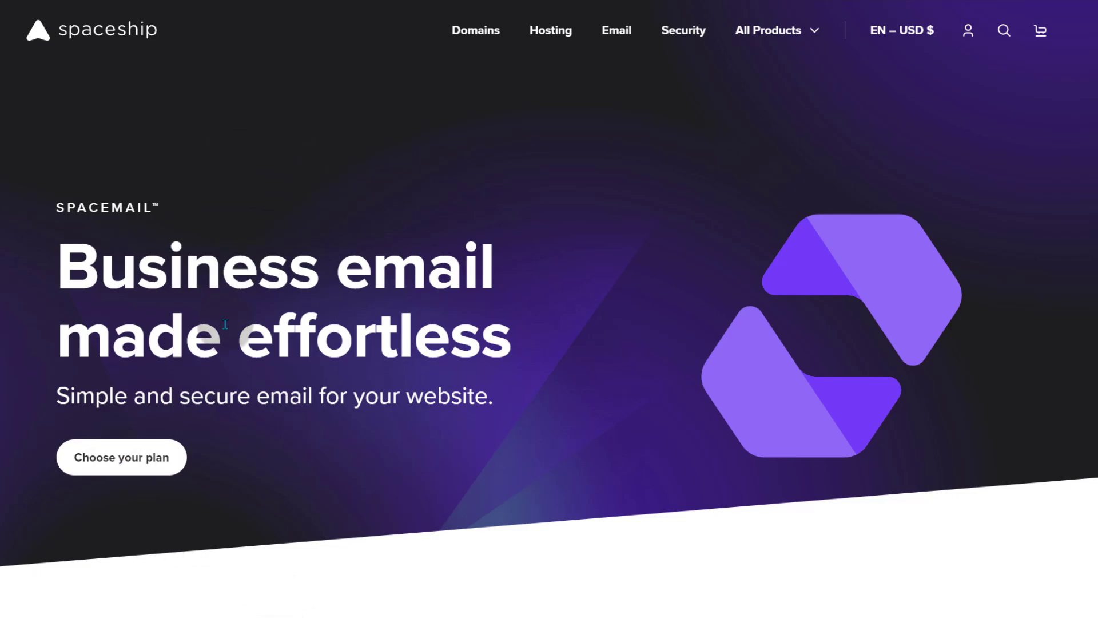
click(121, 456)
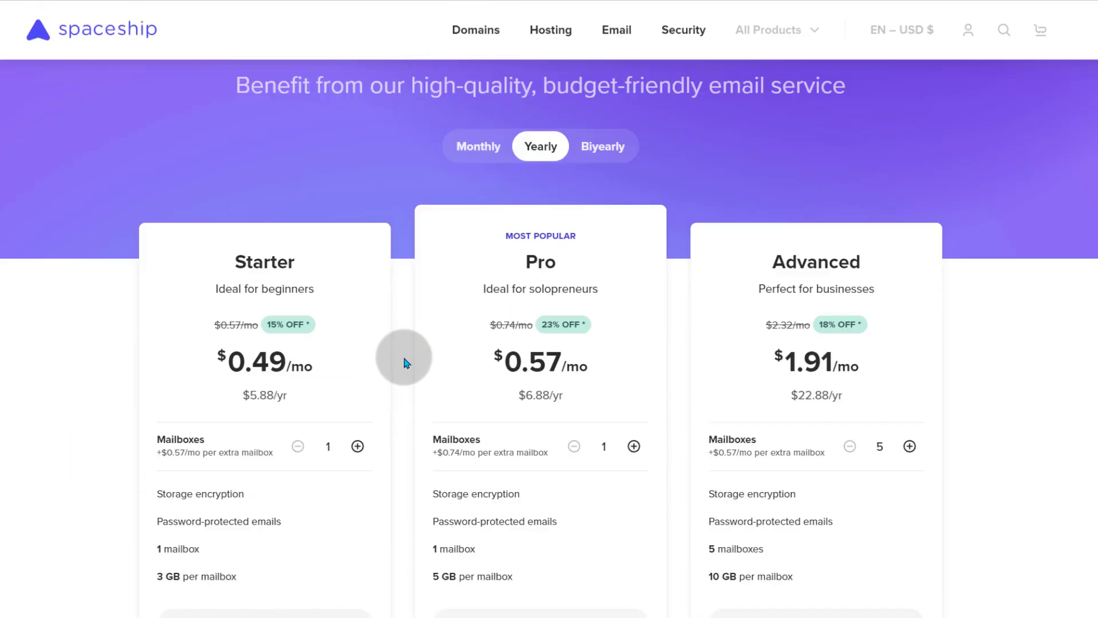
scroll(down, 3)
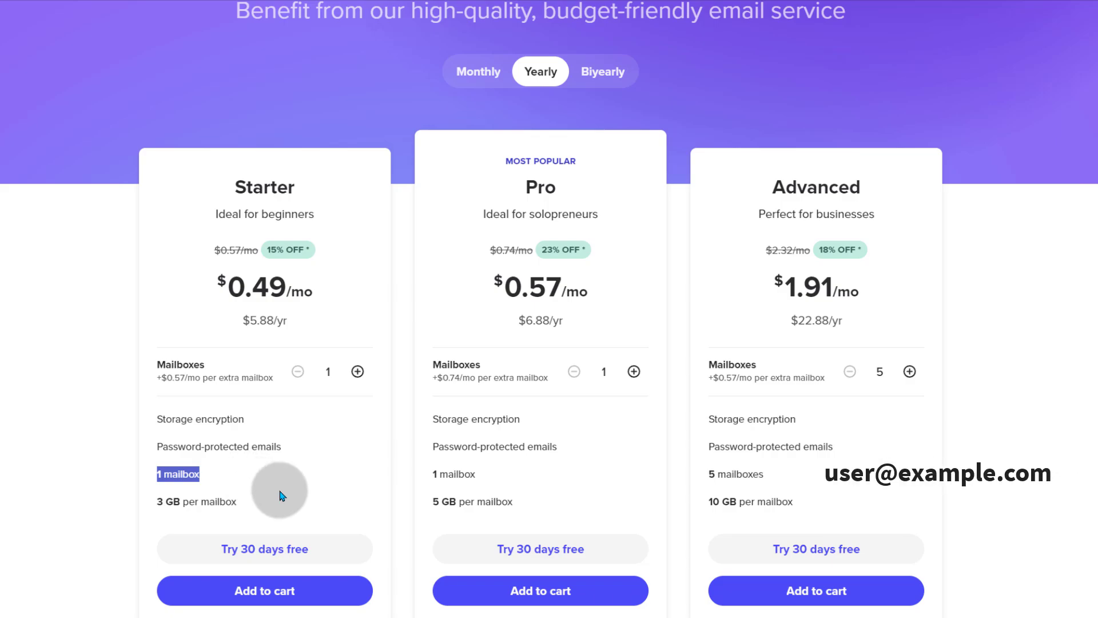
- Raise the Starter plan to 2 mailboxes ($1.06/mo, $12.76/yr)
click(357, 371)
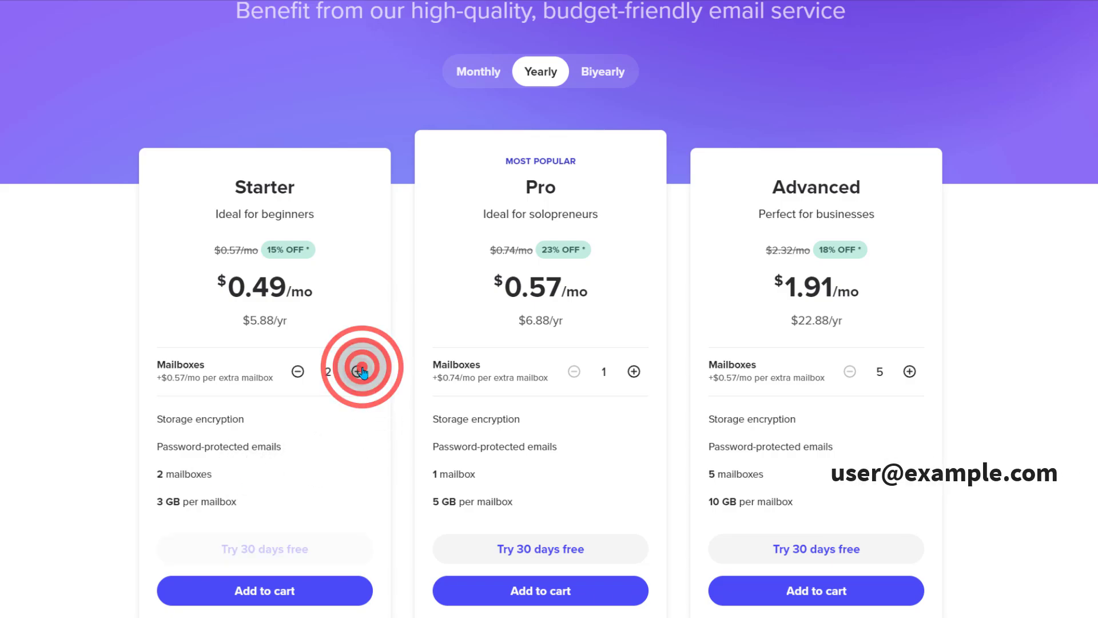
click(359, 372)
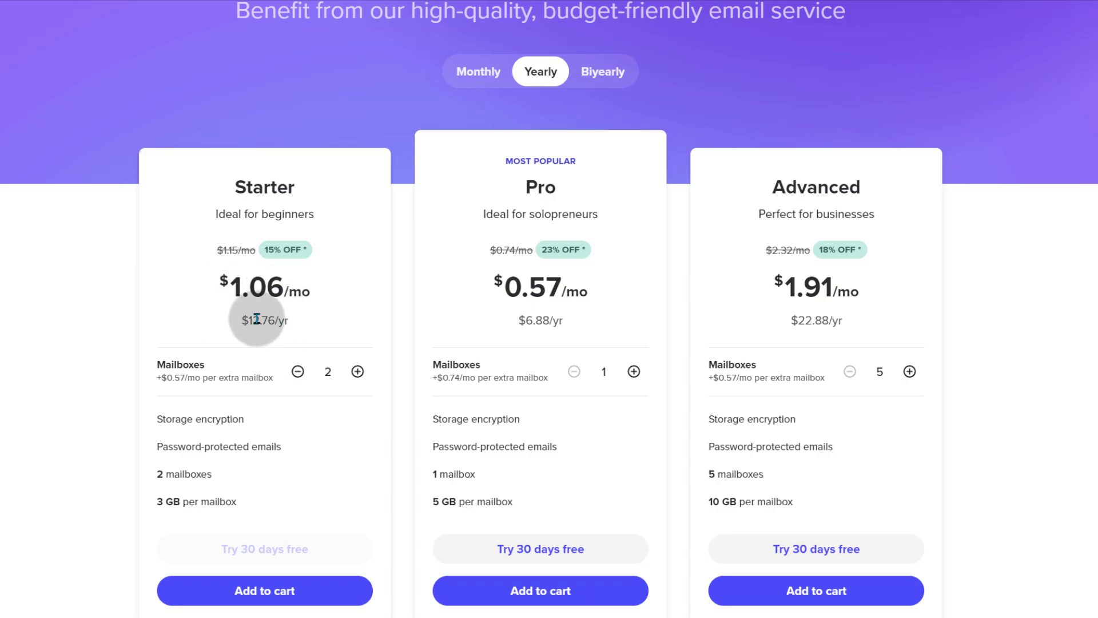
mouse_move(261, 411)
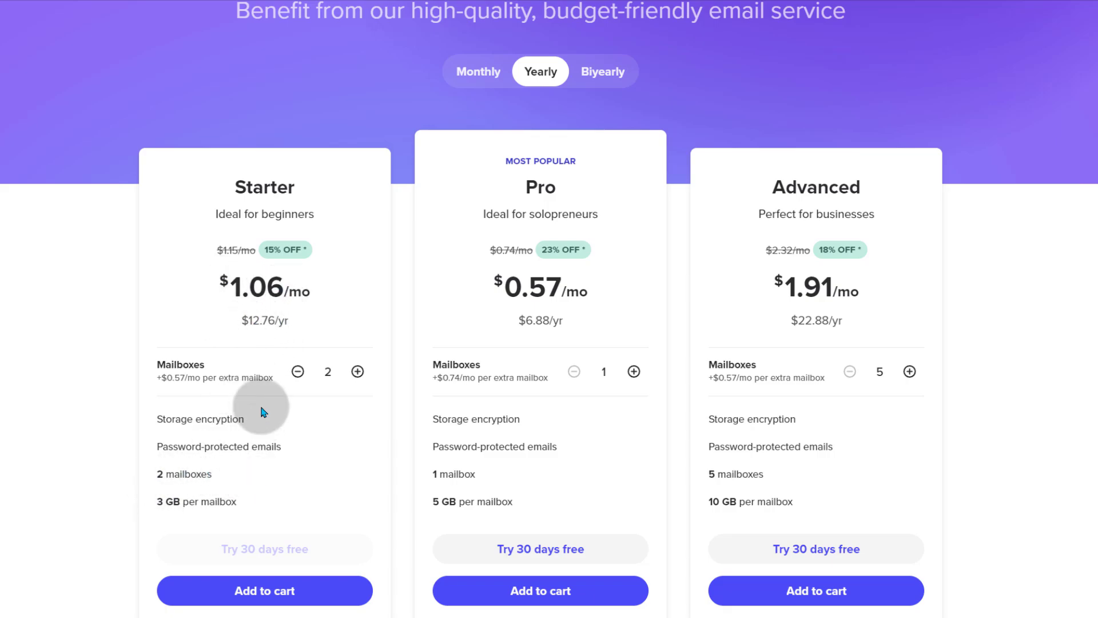
mouse_move(707, 480)
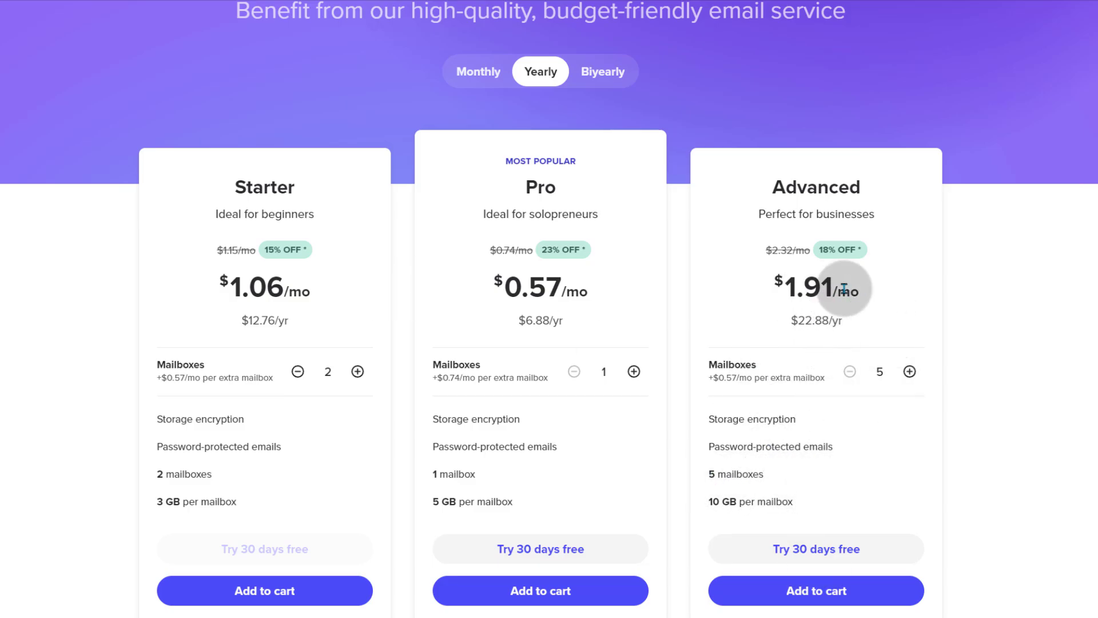
scroll(down, 3)
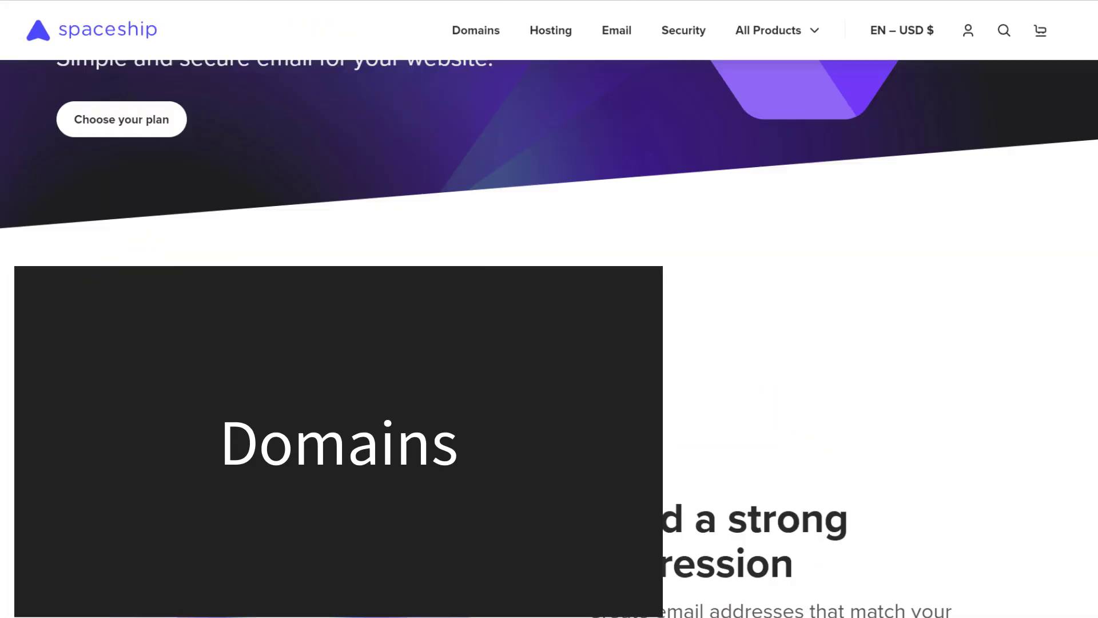
- Search the Domains page for westerdarit.com
click(475, 30)
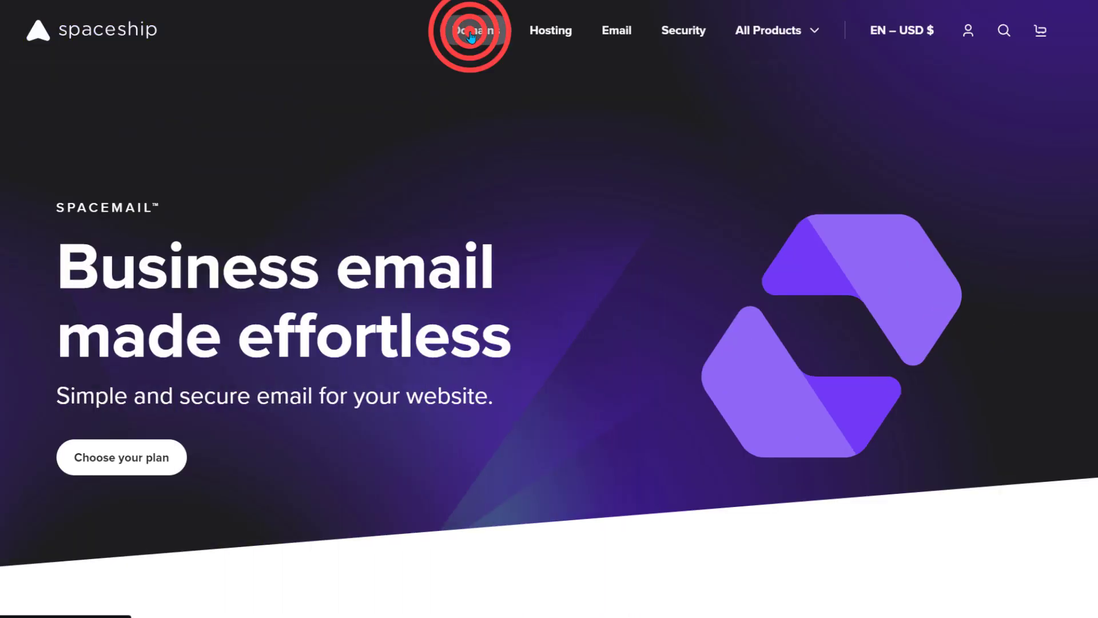
click(474, 30)
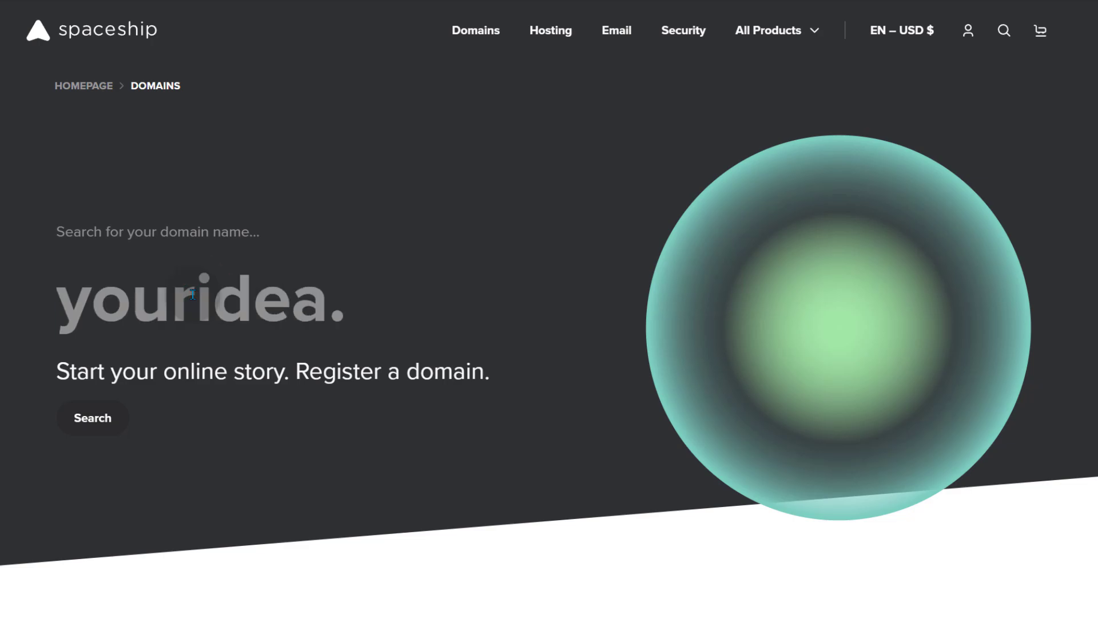
text(wester)
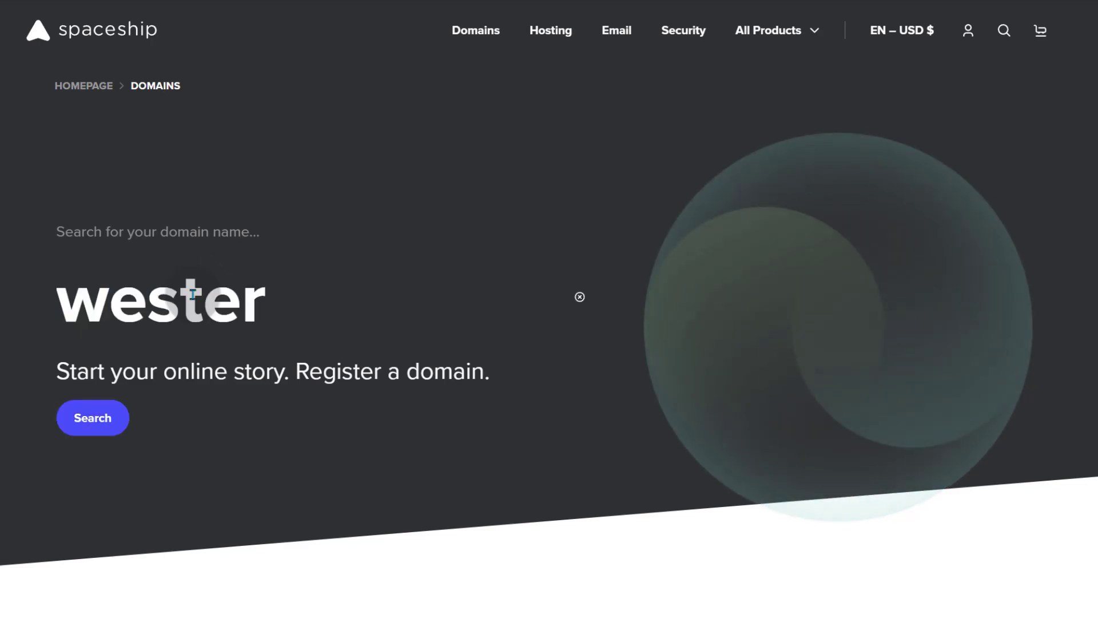
text(darit)
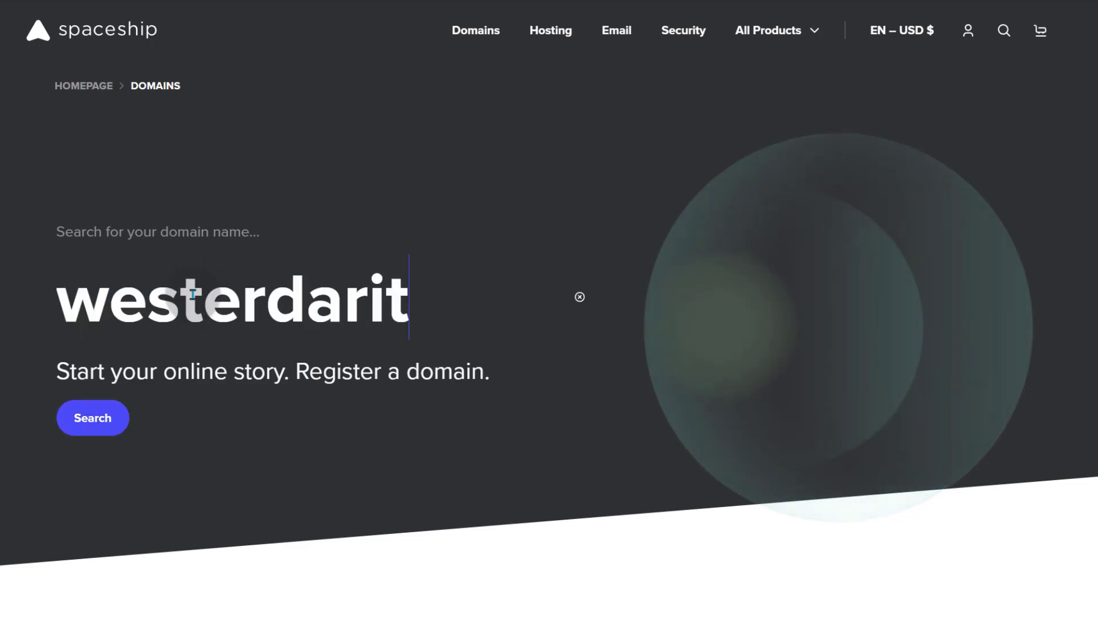
text(.com)
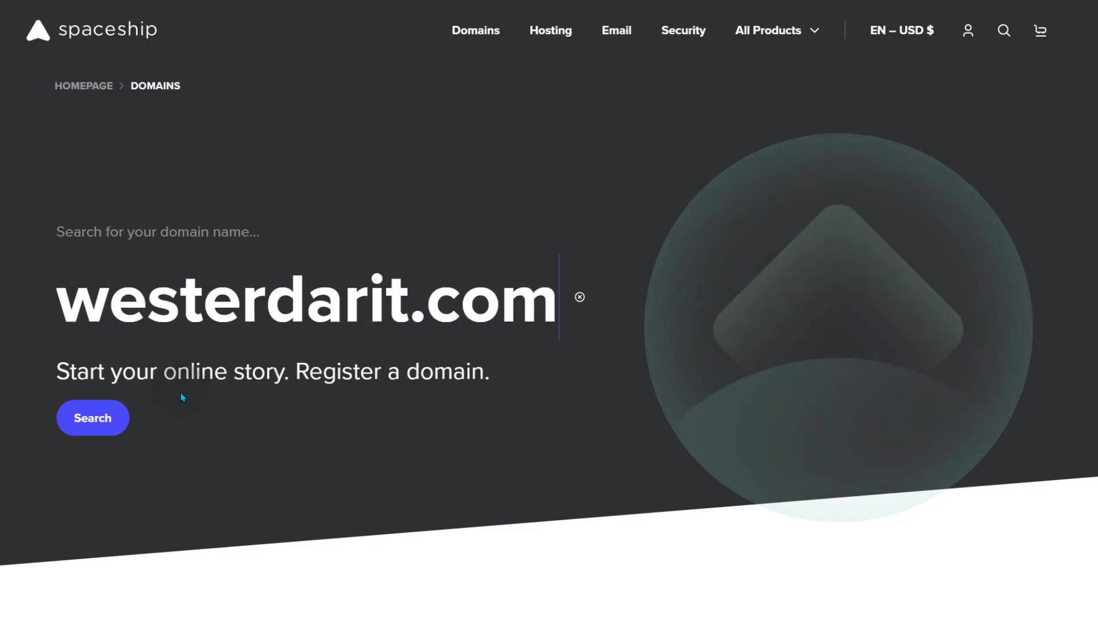
scroll(down, 3)
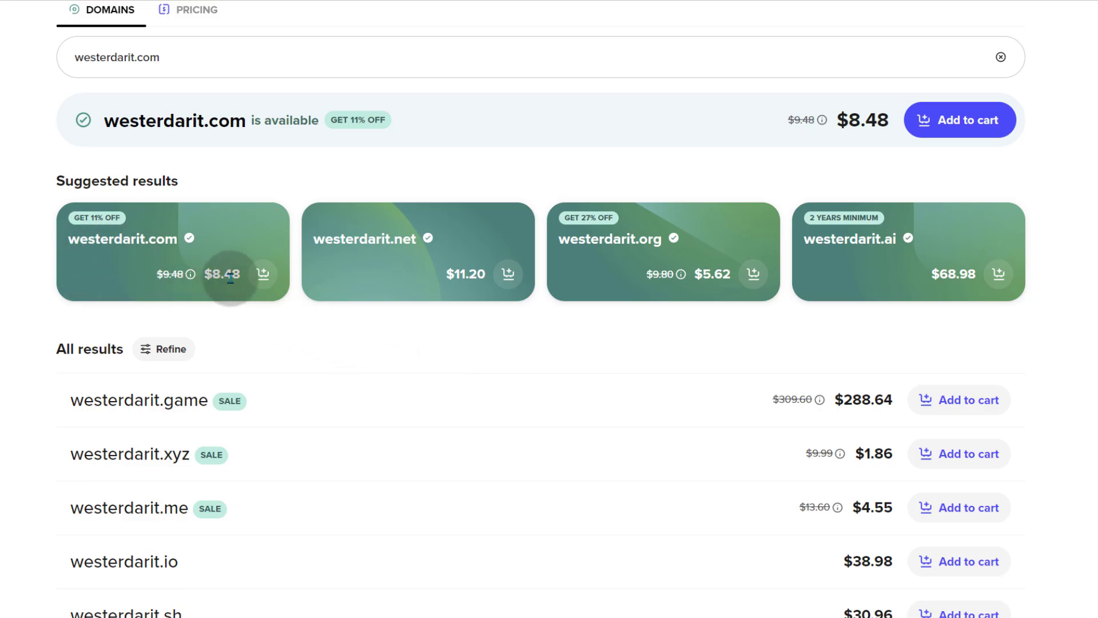
- Scroll the westerdarit.com results, comparing .com at $8.48 with .org at $5.62
scroll(down, 3)
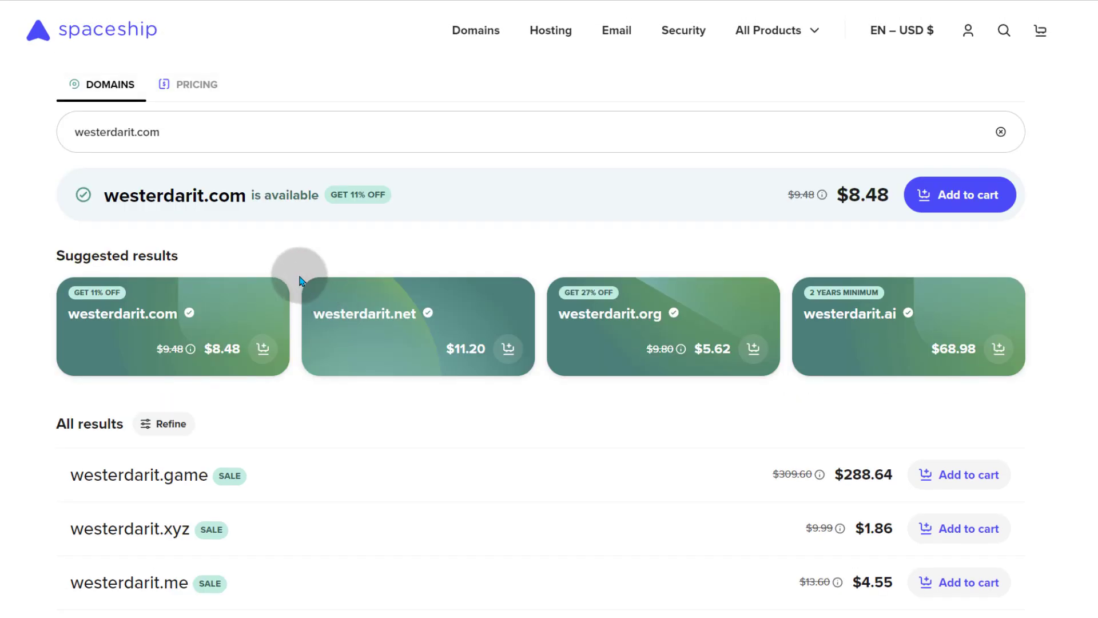
scroll(down, 3)
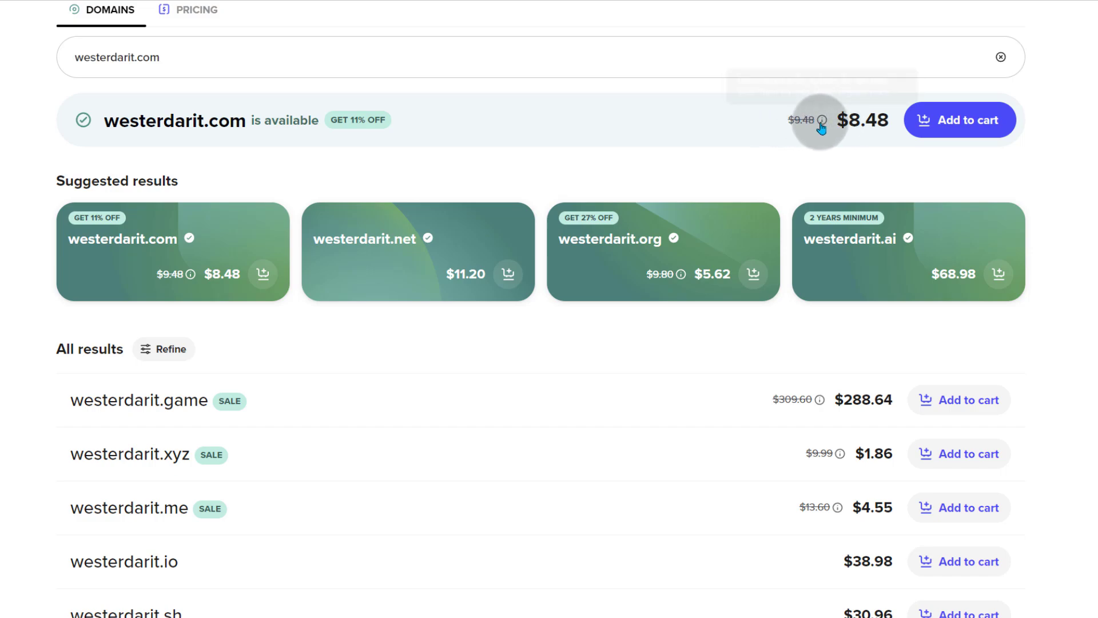
mouse_move(488, 156)
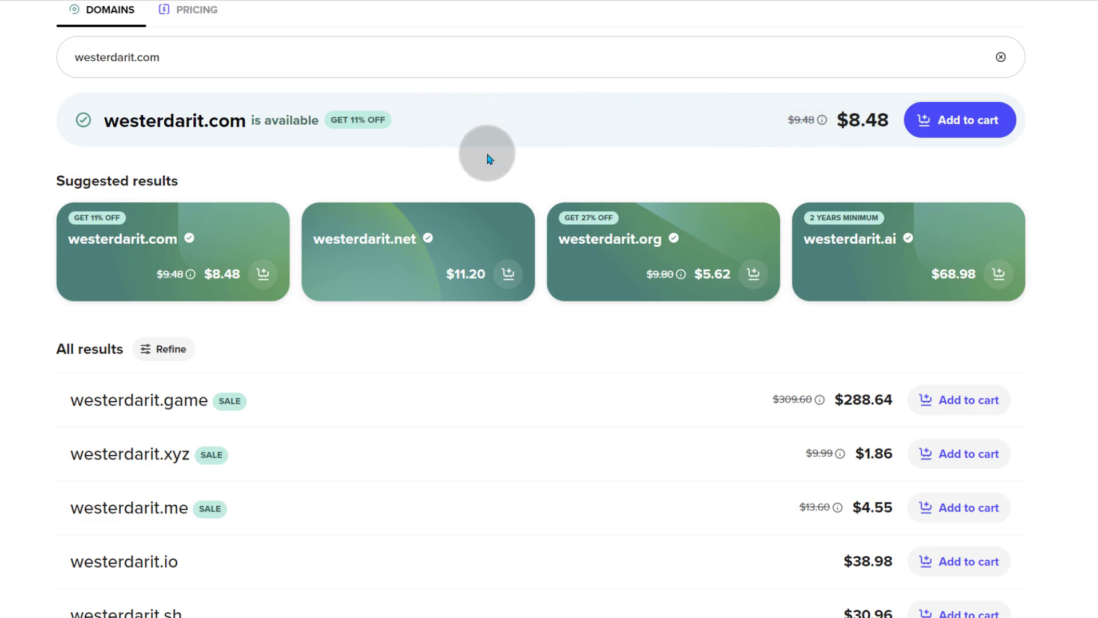
mouse_move(679, 286)
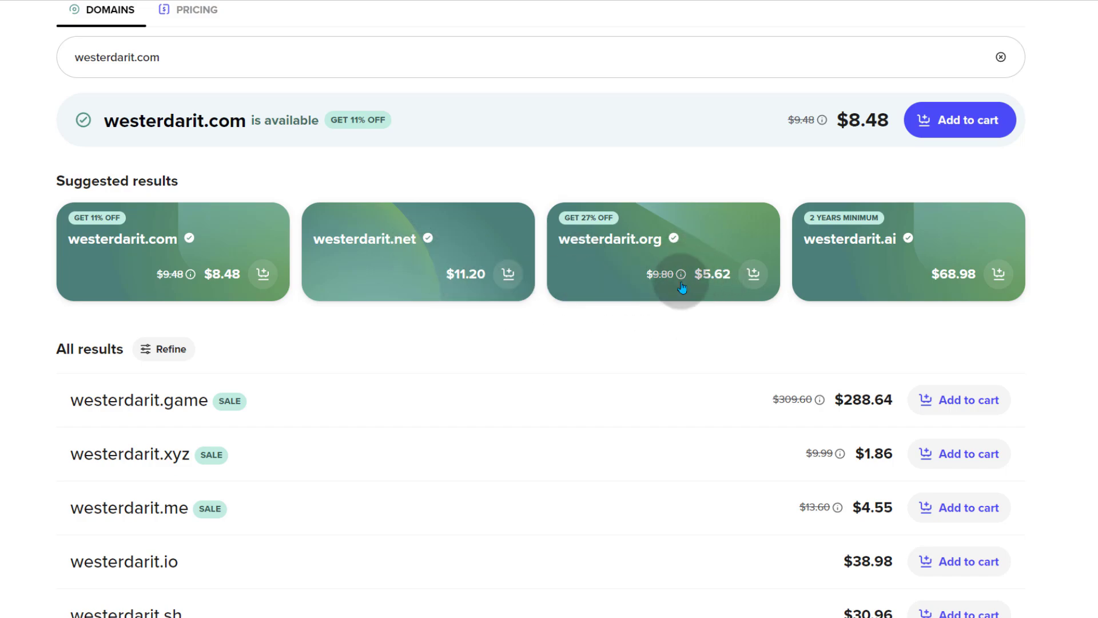
mouse_move(822, 119)
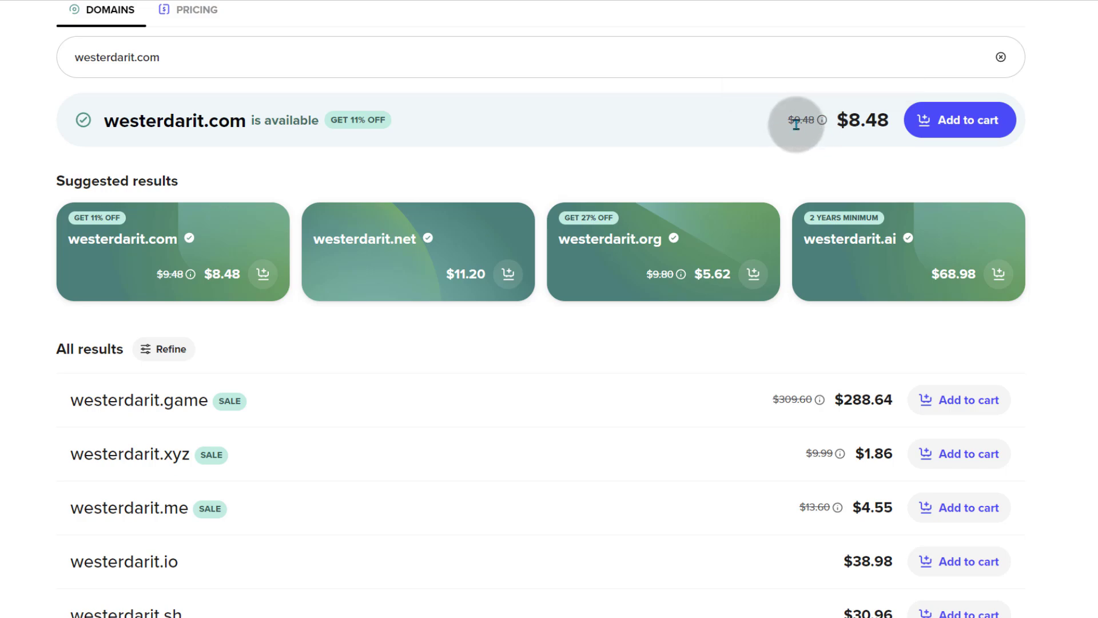
scroll(down, 3)
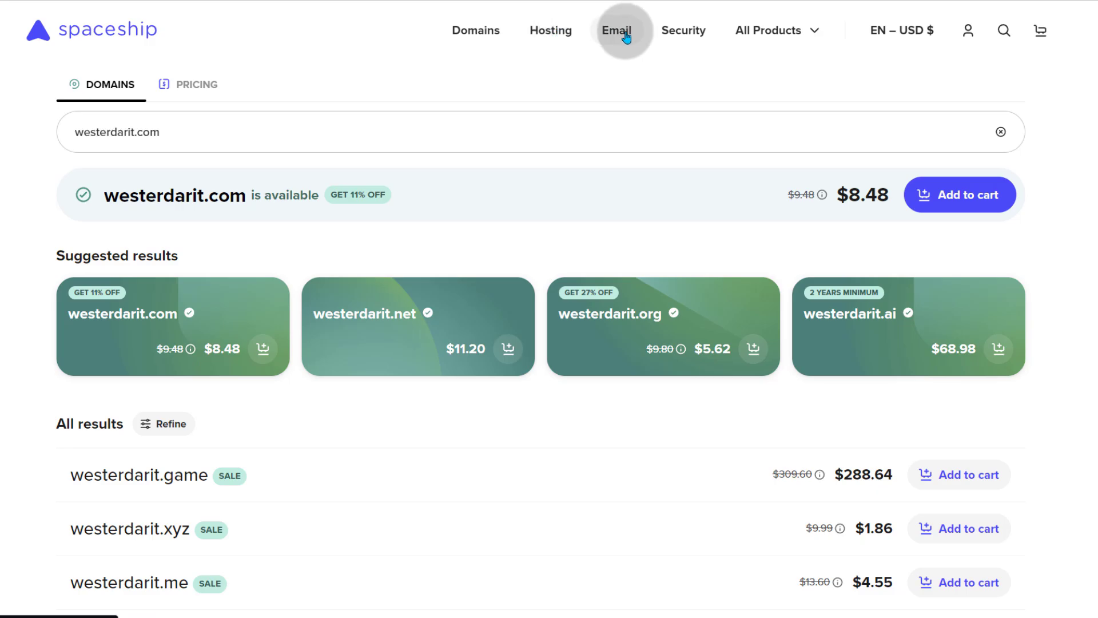
mouse_move(634, 43)
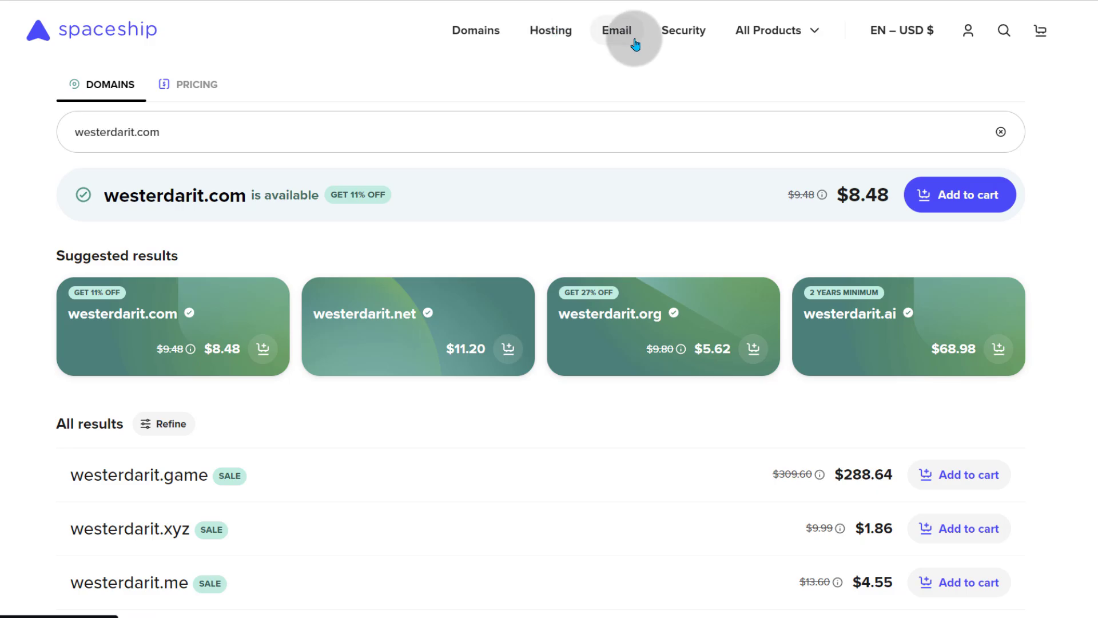
scroll(down, 3)
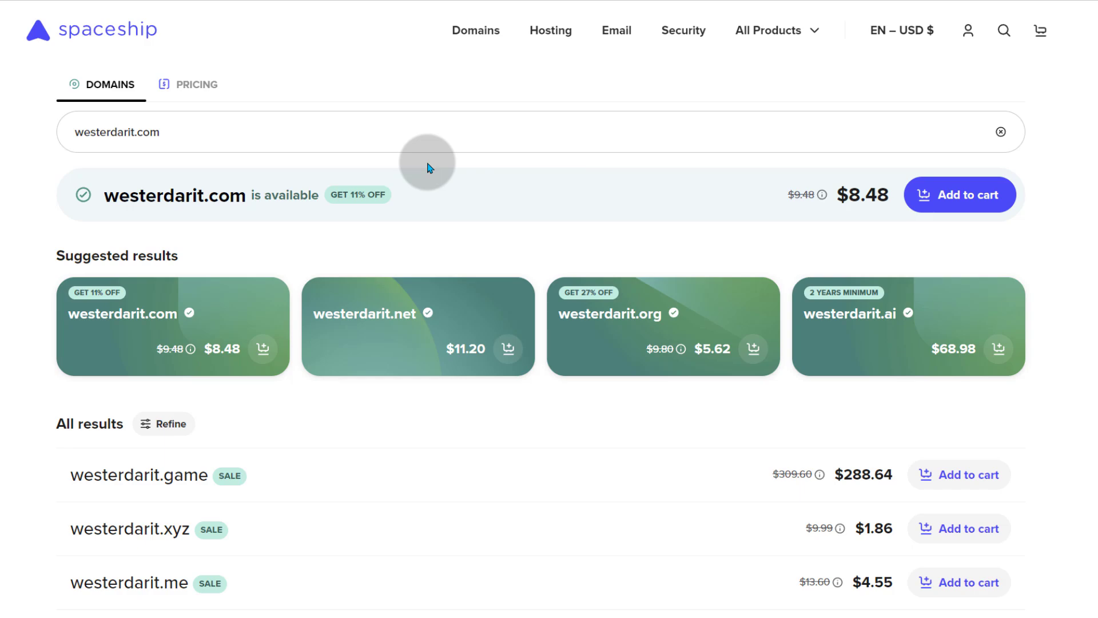
mouse_move(487, 50)
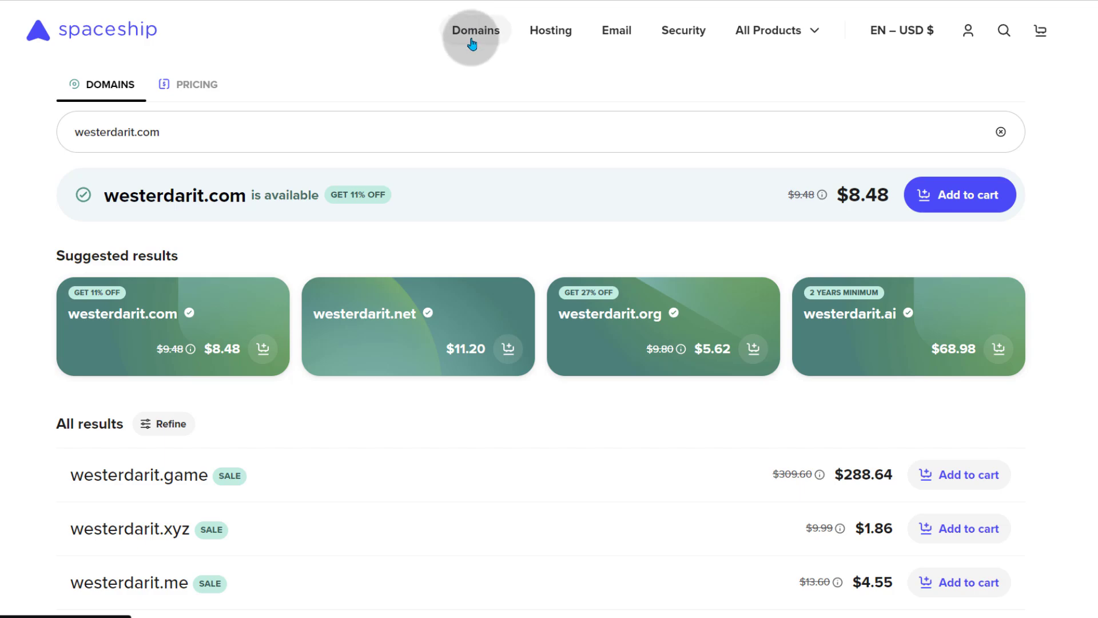
mouse_move(550, 30)
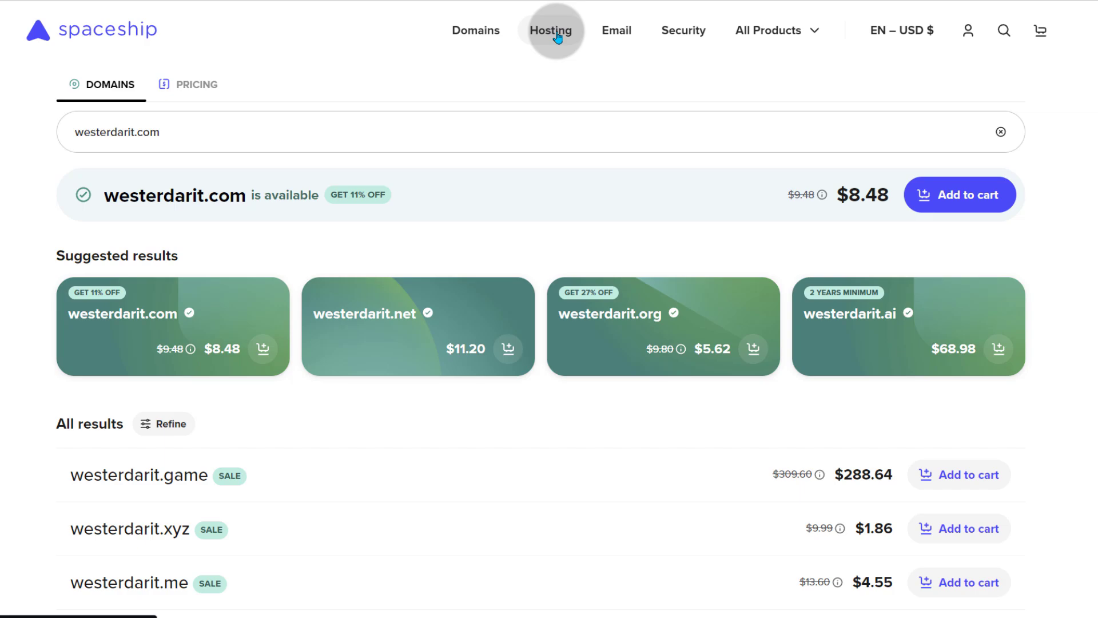
mouse_move(615, 30)
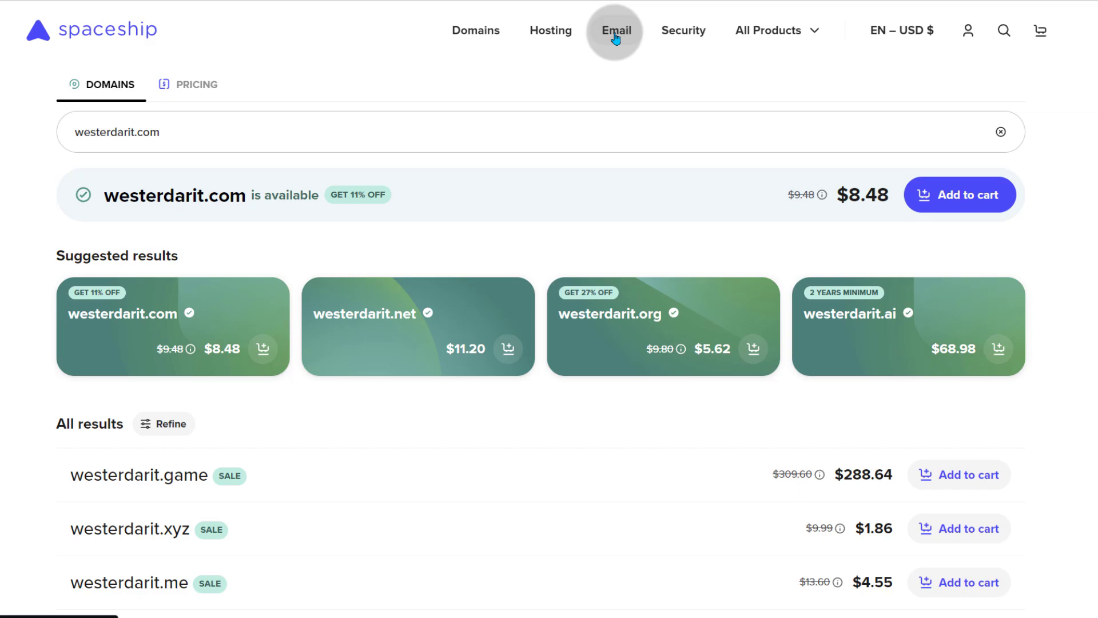
mouse_move(565, 139)
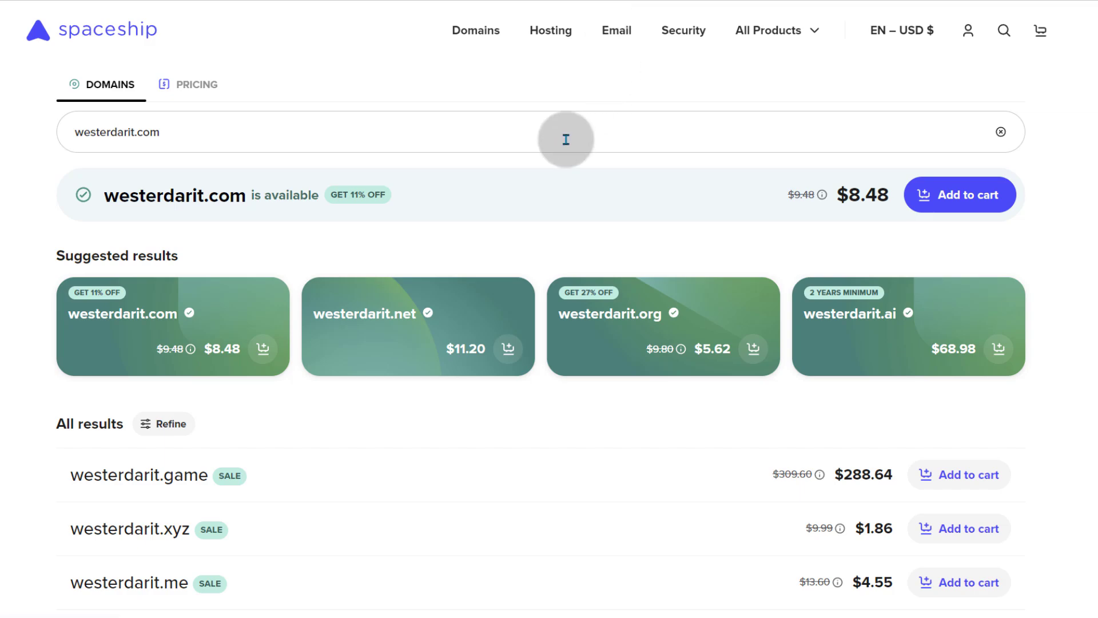